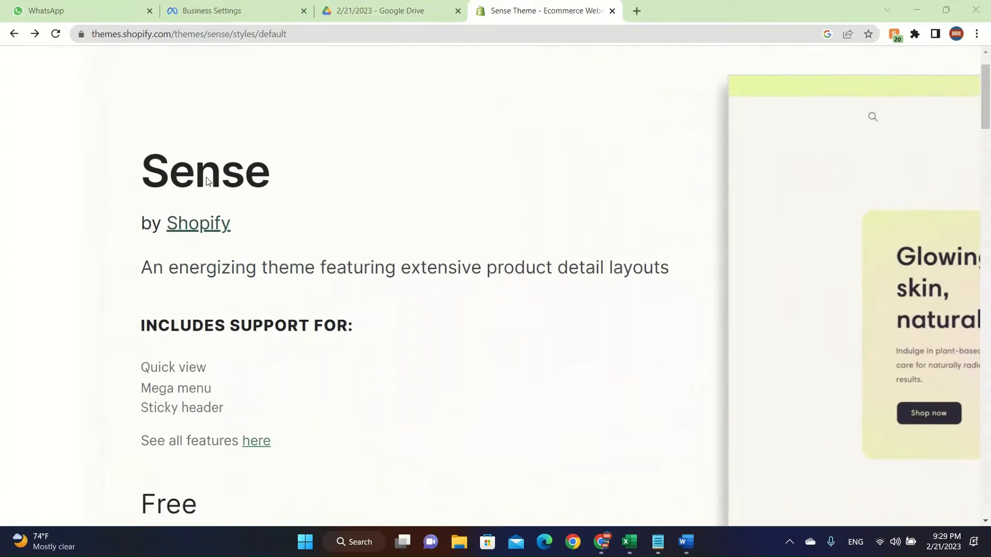
Add the Sense theme from its Theme Store page to the store's theme library
{"action": "left_click", "coordinate": [14, 34]}
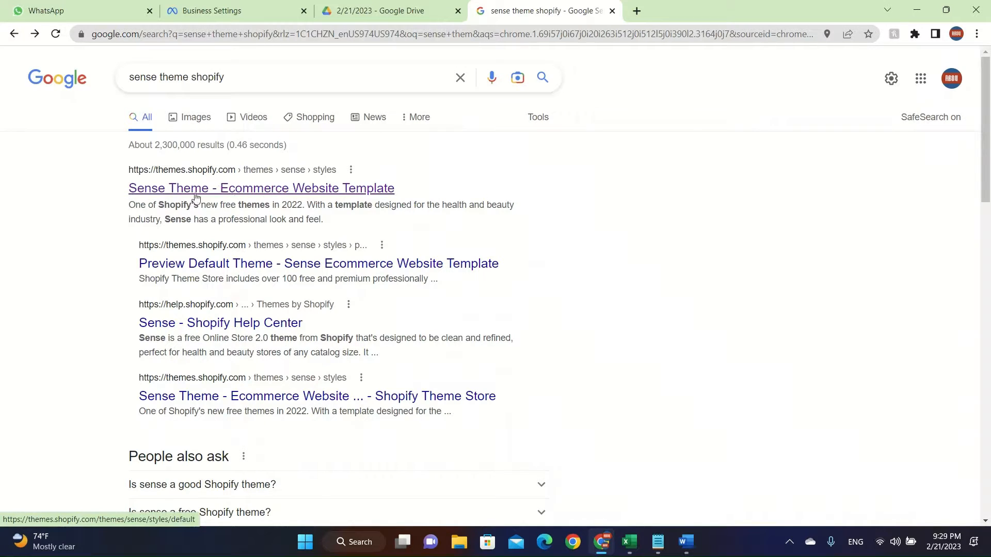
{"action": "left_click", "coordinate": [260, 188]}
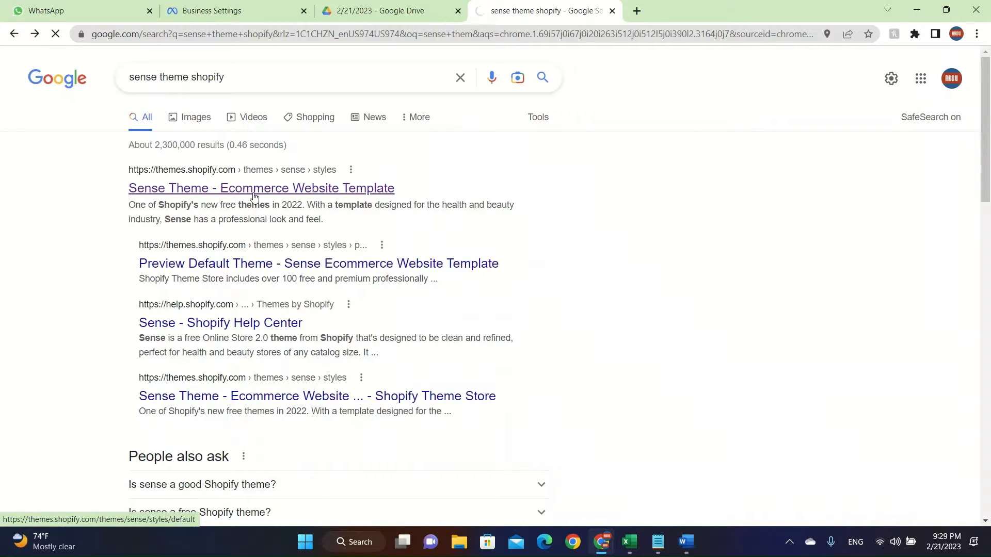
{"action": "left_click", "coordinate": [261, 188]}
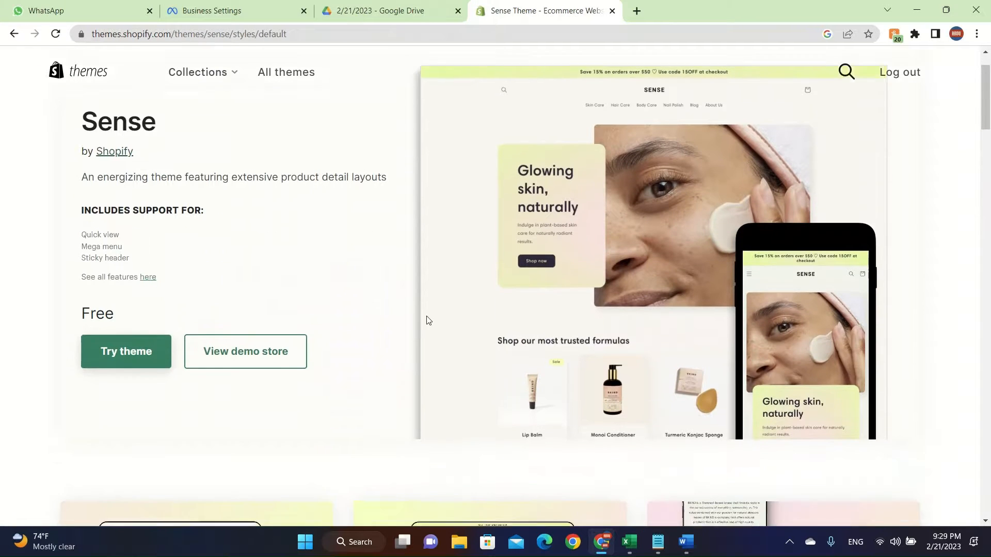
{"action": "left_click", "coordinate": [126, 352]}
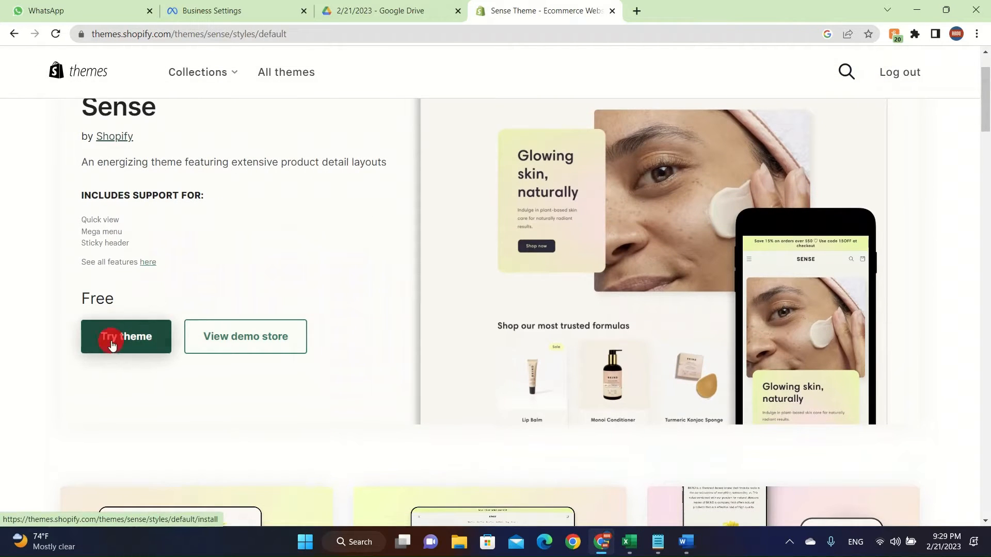
{"action": "left_click", "coordinate": [126, 336]}
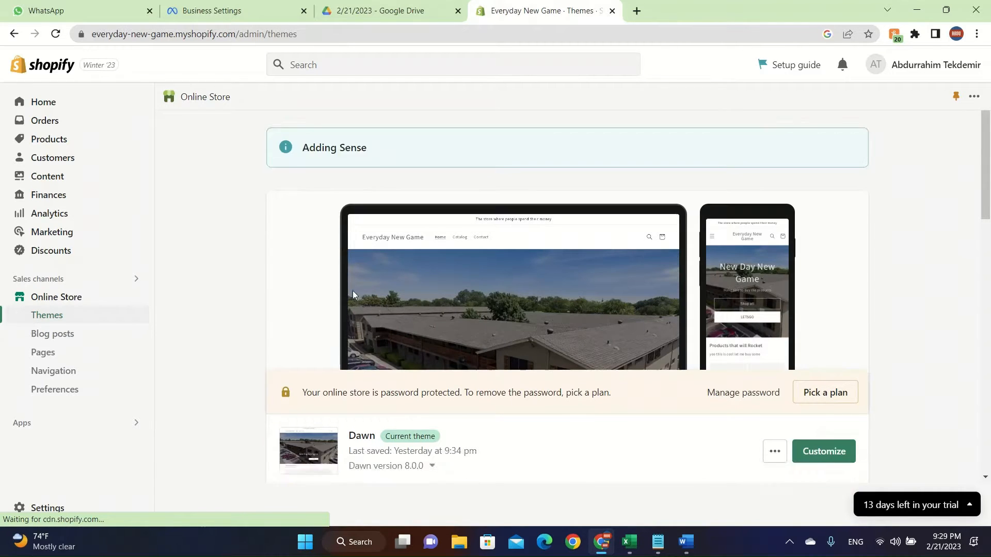
Locate the newly added Sense theme in the Theme library list
{"action": "scroll", "scroll_direction": "down", "scroll_amount": 3}
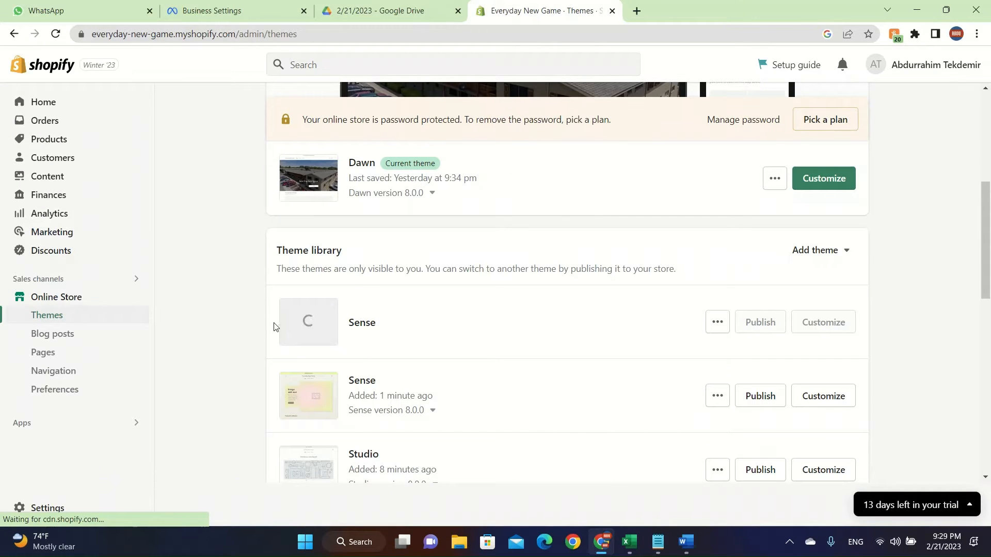
{"action": "mouse_move", "coordinate": [678, 293]}
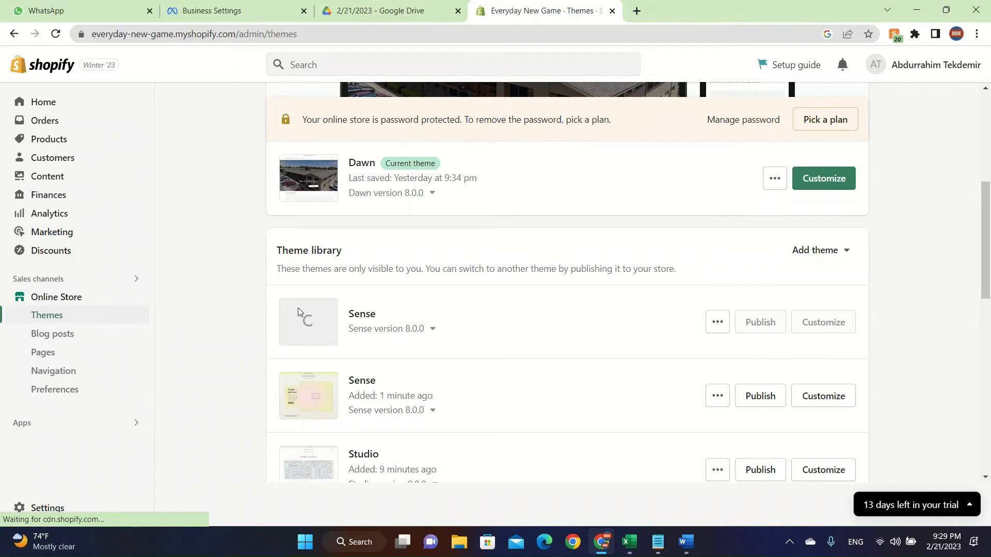
{"action": "mouse_move", "coordinate": [306, 330]}
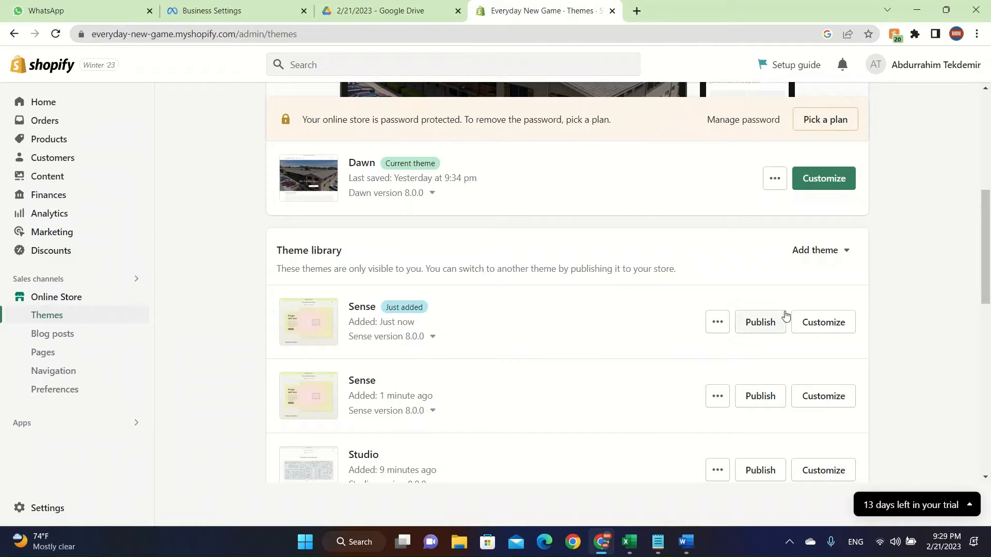
{"action": "mouse_move", "coordinate": [876, 313]}
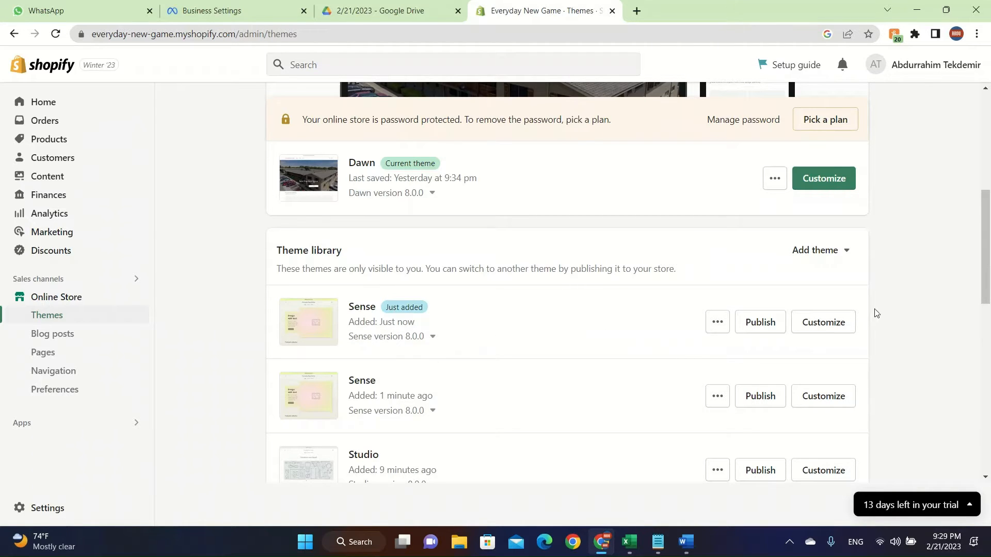
{"action": "left_click", "coordinate": [822, 178]}
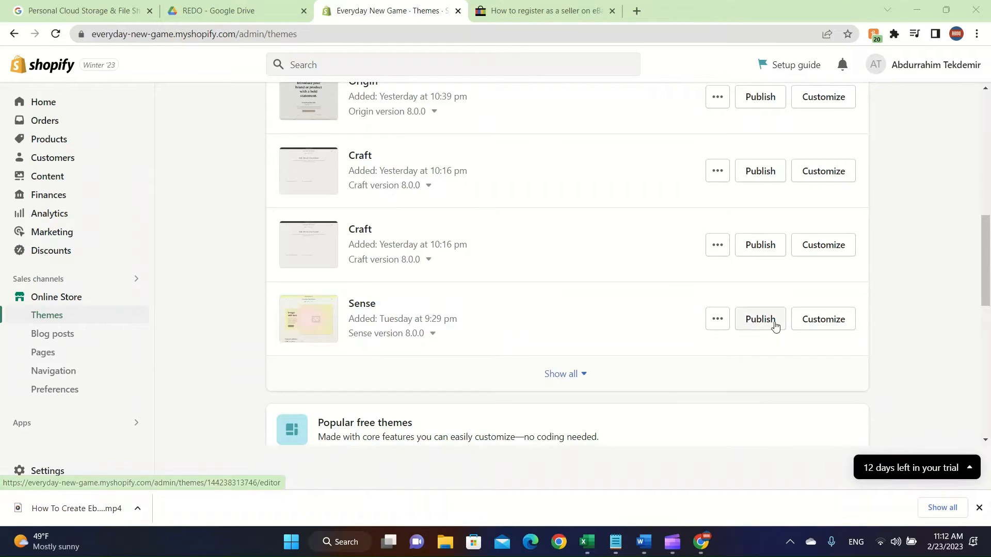
Customize Sense and set the Accent 2 theme colour to #009F3E
{"action": "left_click", "coordinate": [821, 318]}
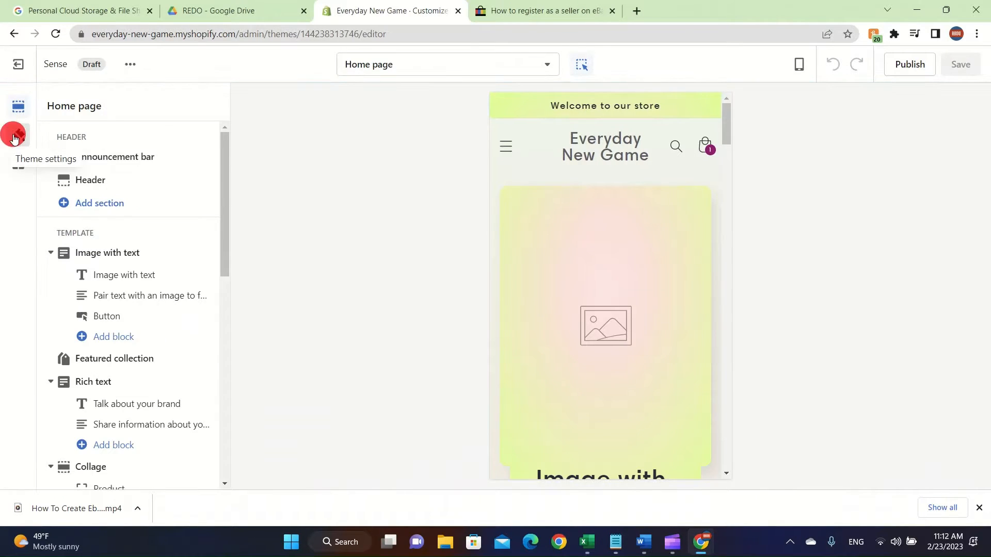
{"action": "left_click", "coordinate": [13, 138]}
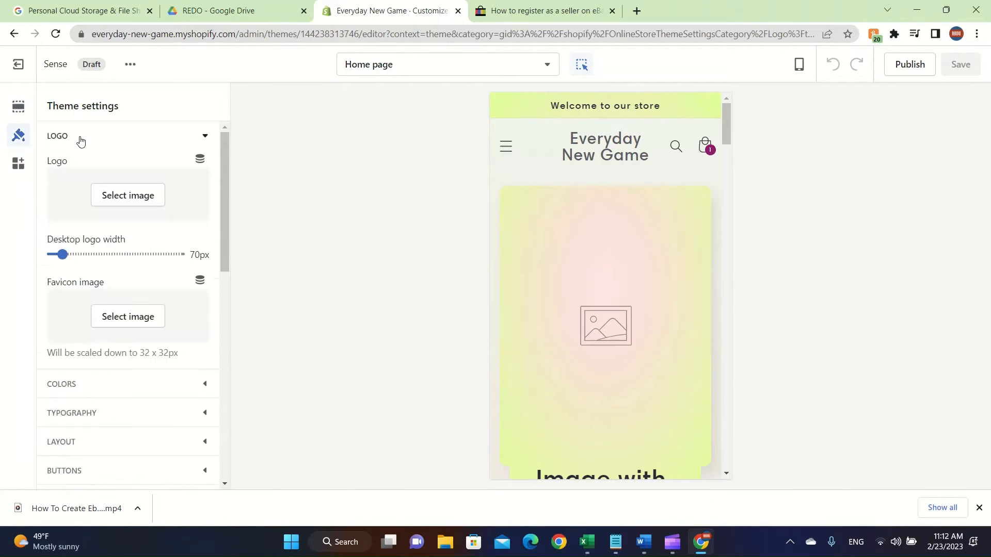
{"action": "left_click", "coordinate": [61, 383]}
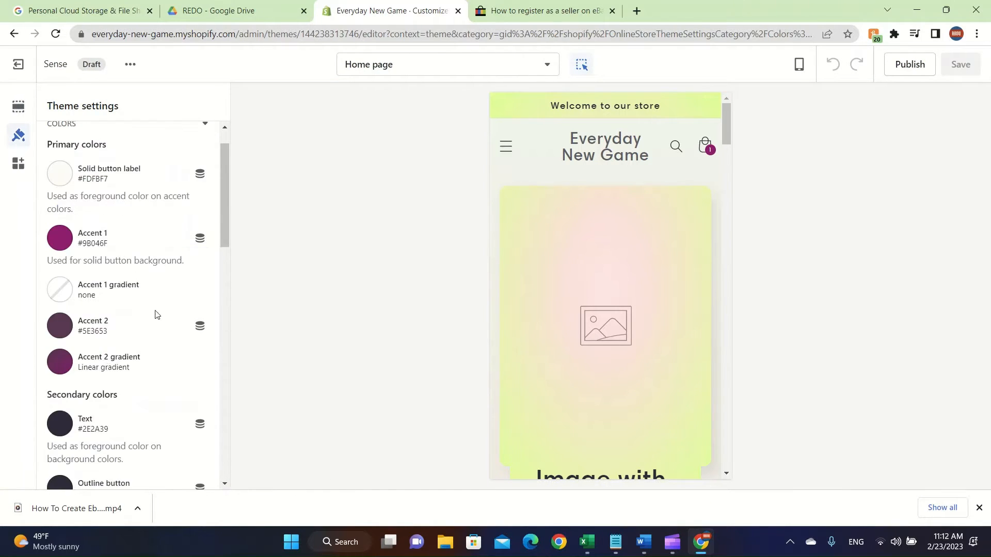
{"action": "type", "text": "009F3E"}
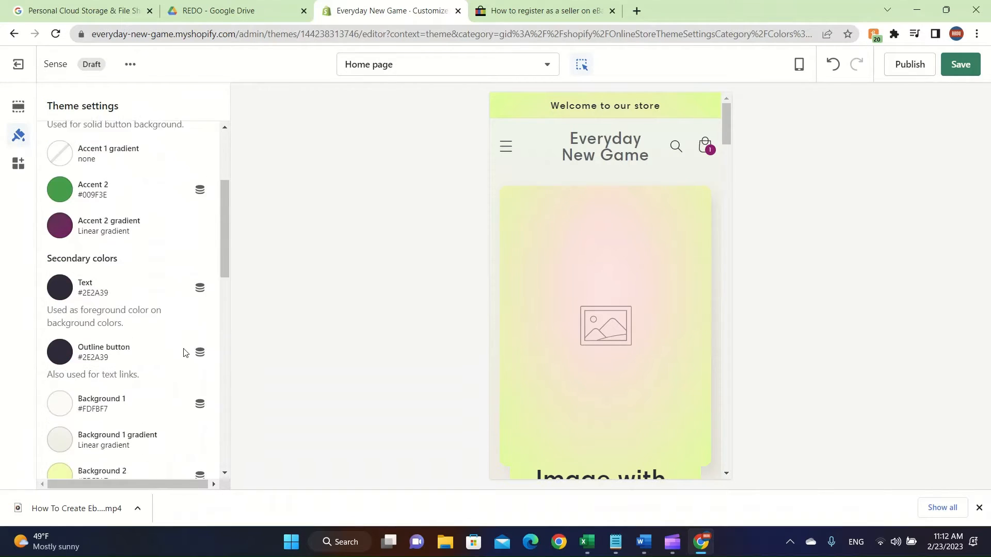
Set the Background 2 theme colour to #1A1F06
{"action": "scroll", "scroll_direction": "down", "scroll_amount": 3}
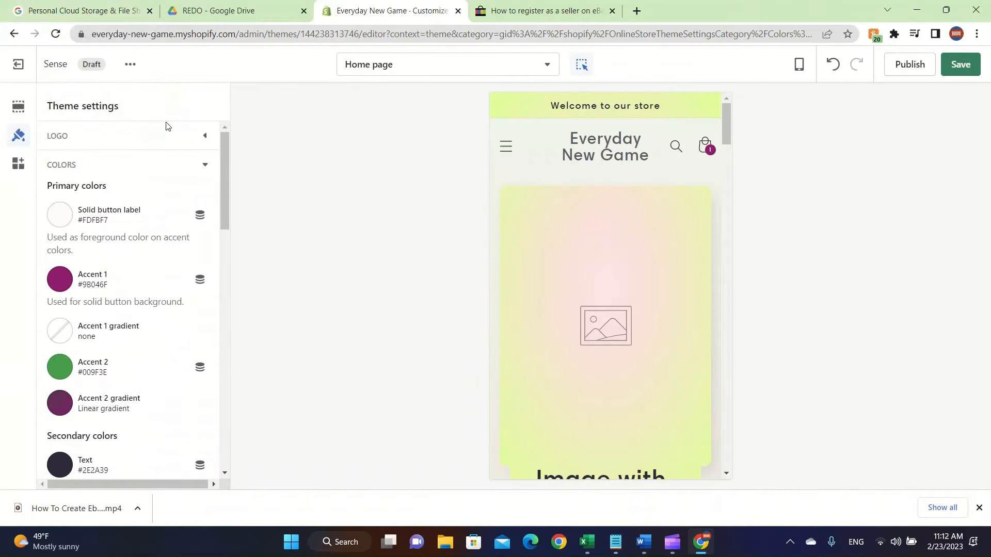
{"action": "scroll", "scroll_direction": "down", "scroll_amount": 3}
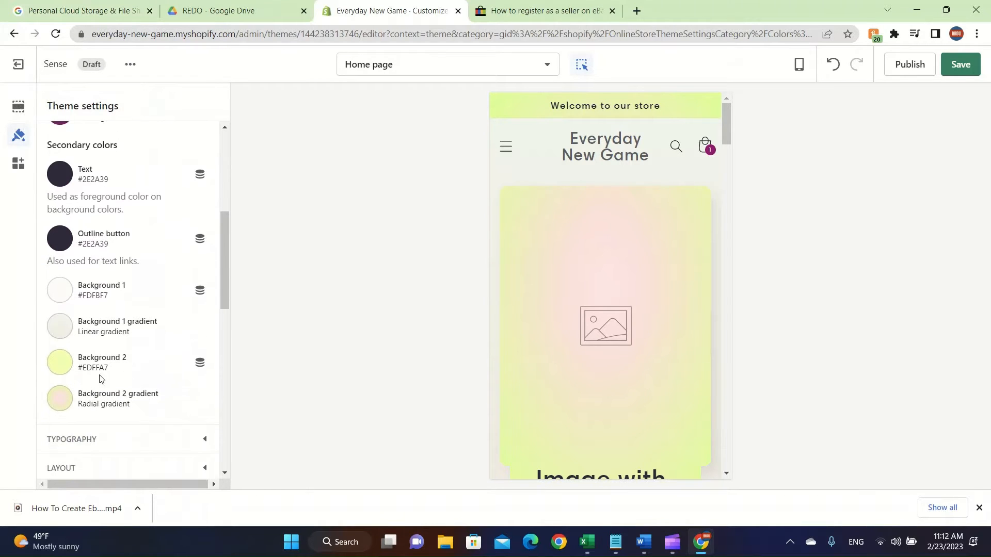
{"action": "left_click", "coordinate": [60, 362]}
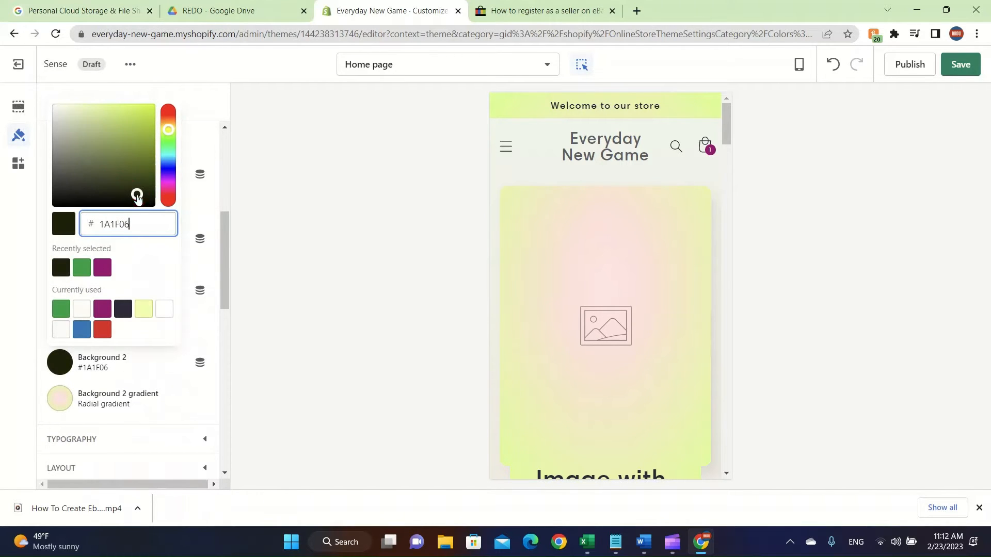
{"action": "left_click", "coordinate": [59, 398]}
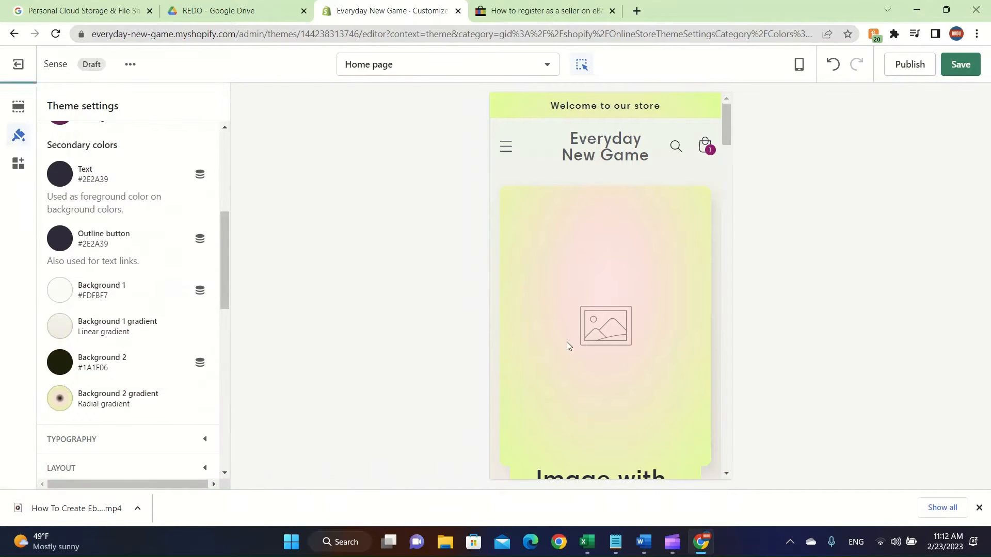
{"action": "scroll", "scroll_direction": "down", "scroll_amount": 3}
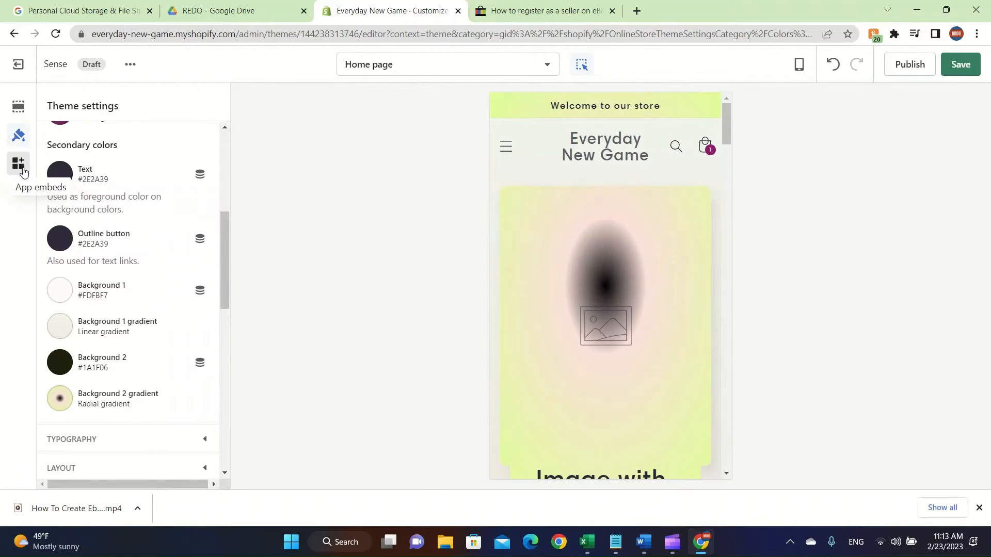
Check the empty App embeds list, then return to the Home page sections list
{"action": "left_click", "coordinate": [18, 161]}
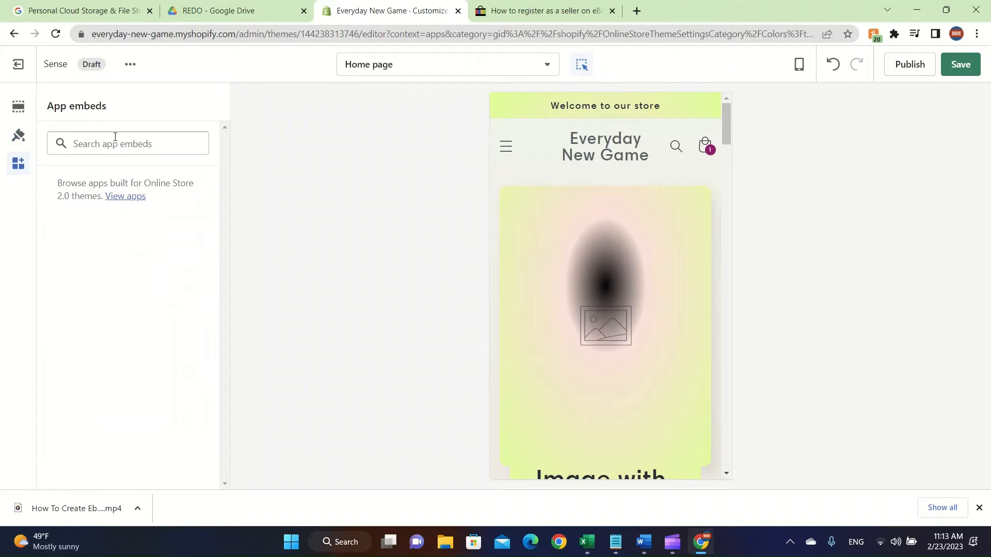
{"action": "left_click", "coordinate": [128, 144]}
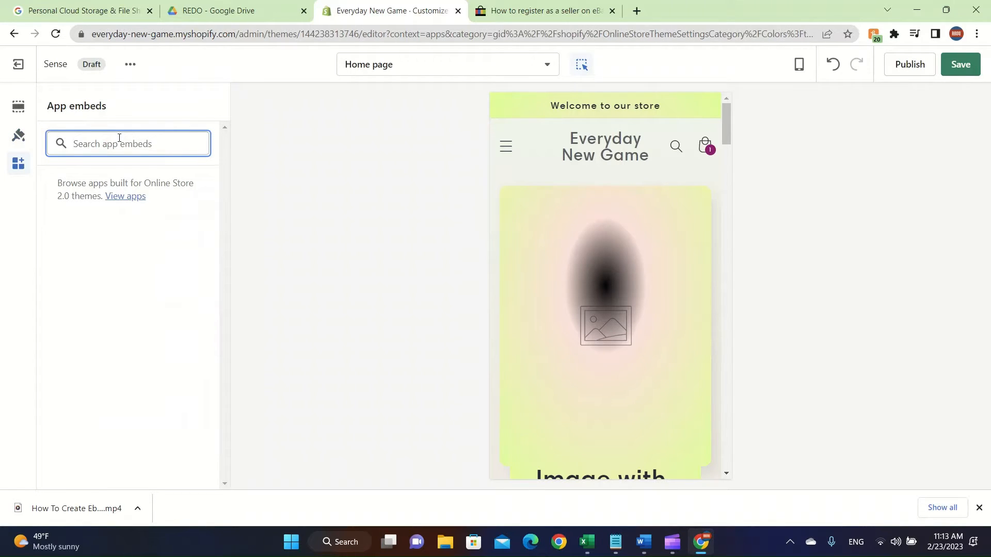
{"action": "left_click", "coordinate": [126, 144]}
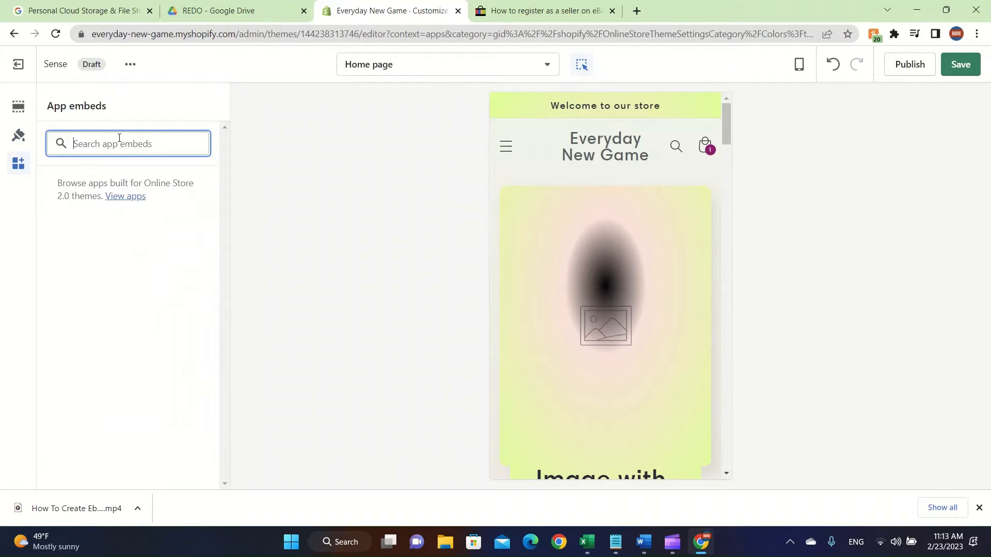
{"action": "left_click", "coordinate": [19, 105]}
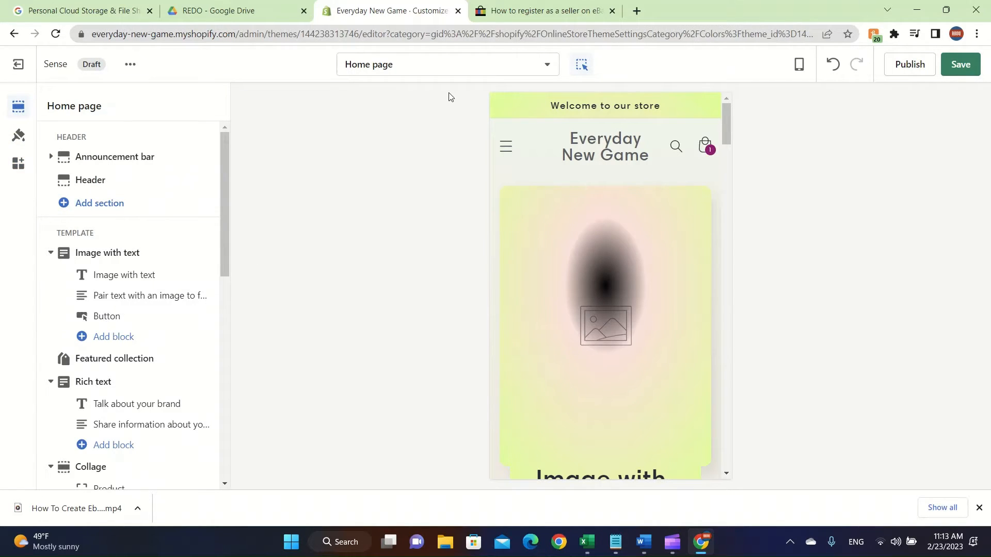
Switch the editor to the Default product template via the template dropdown
{"action": "left_click", "coordinate": [447, 64]}
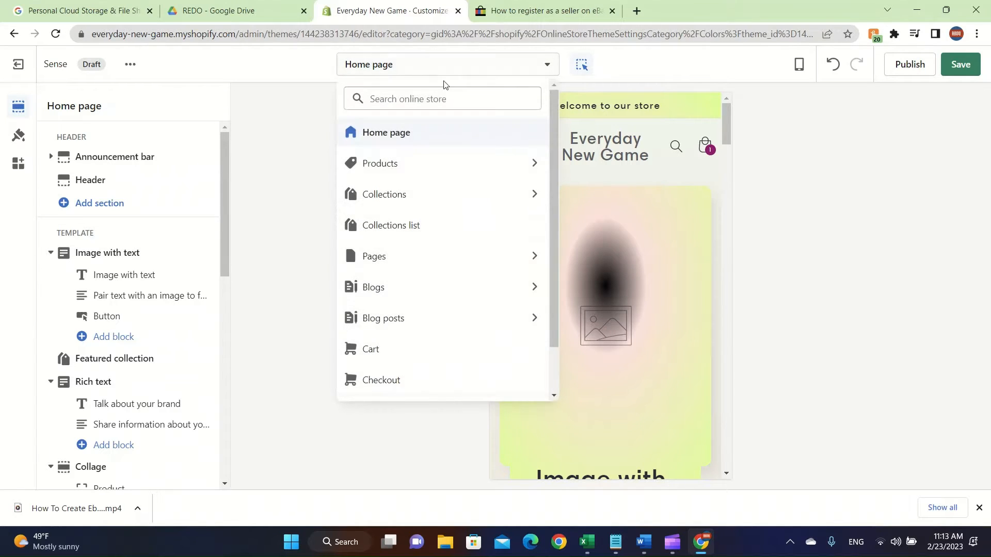
{"action": "scroll", "scroll_direction": "down", "scroll_amount": 3}
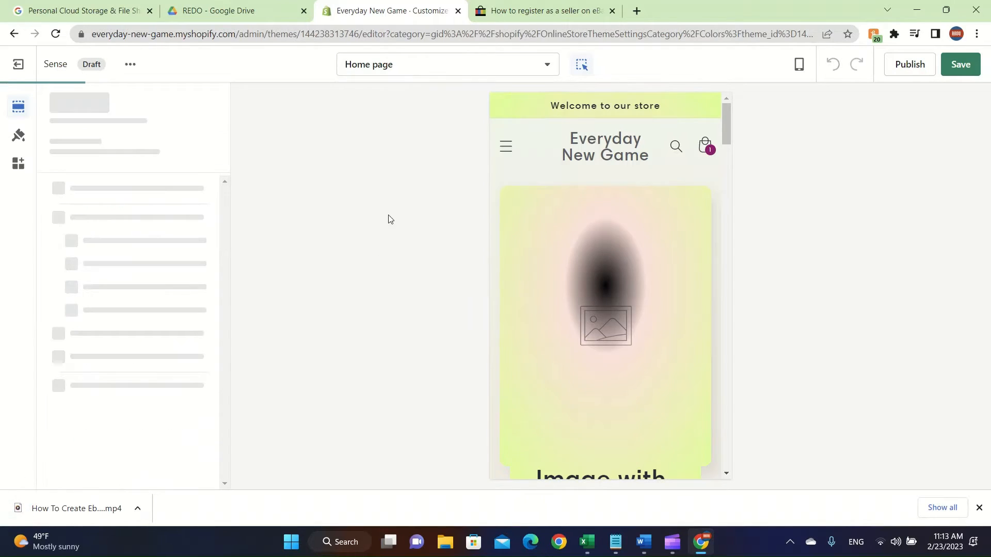
{"action": "left_click", "coordinate": [445, 64]}
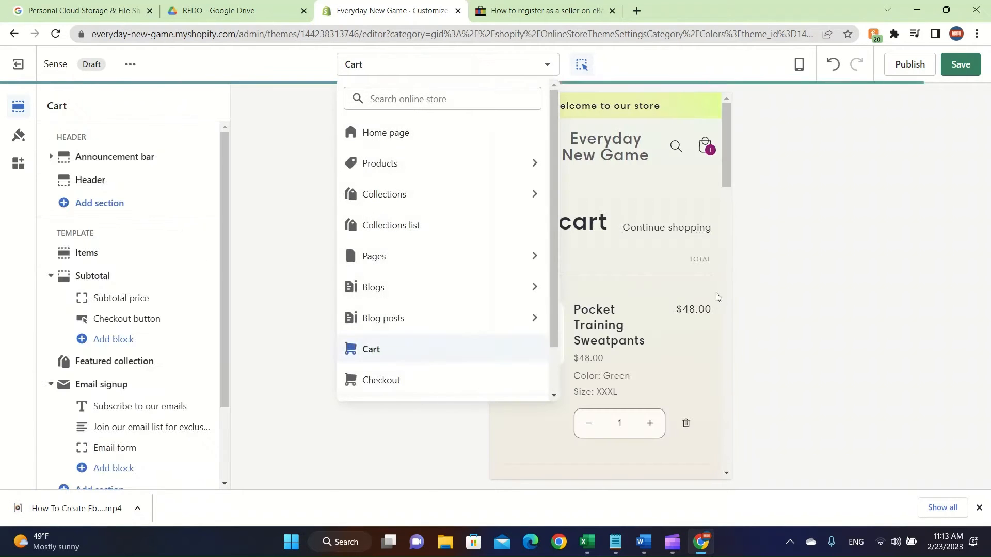
{"action": "left_click", "coordinate": [85, 252]}
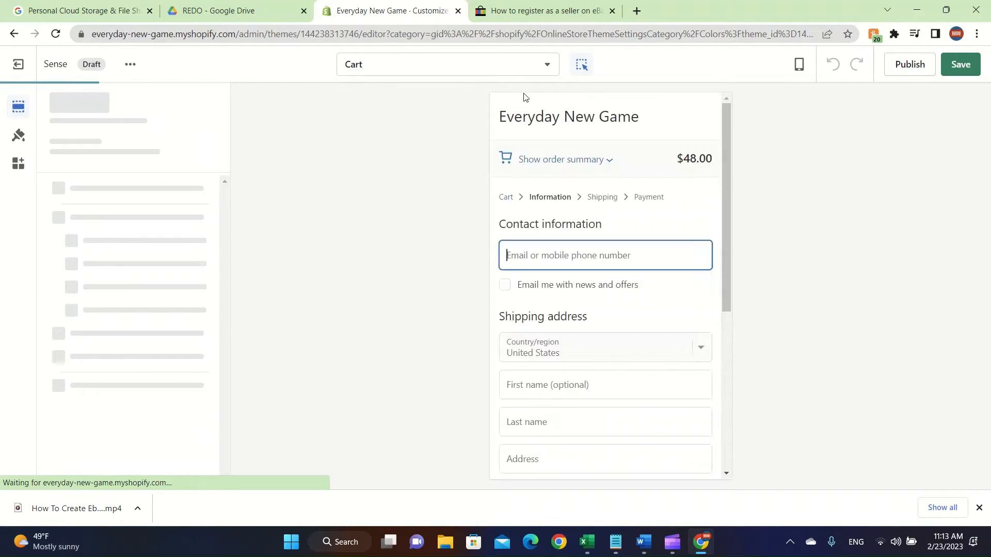
{"action": "left_click", "coordinate": [448, 64]}
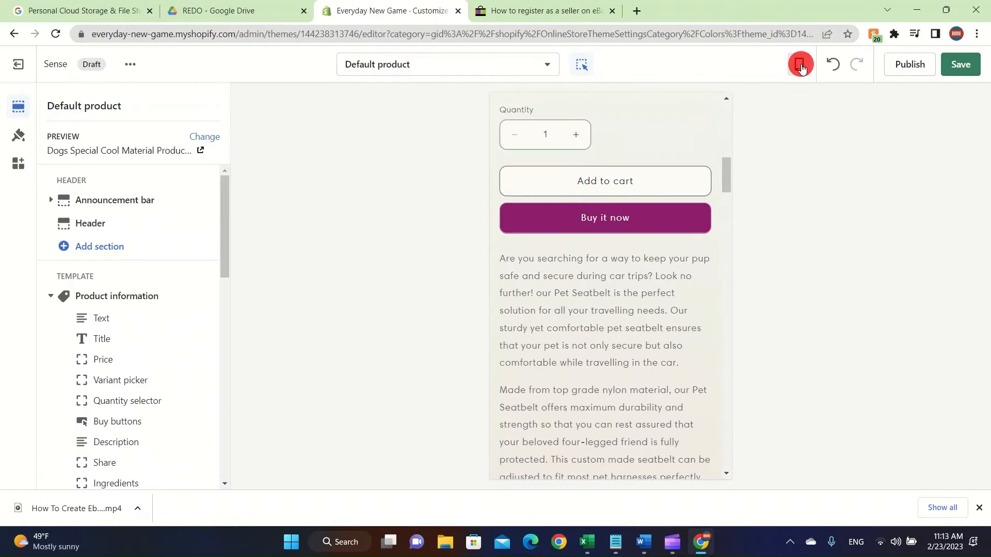
Toggle the product page preview to desktop width and back to phone width
{"action": "left_click", "coordinate": [800, 64]}
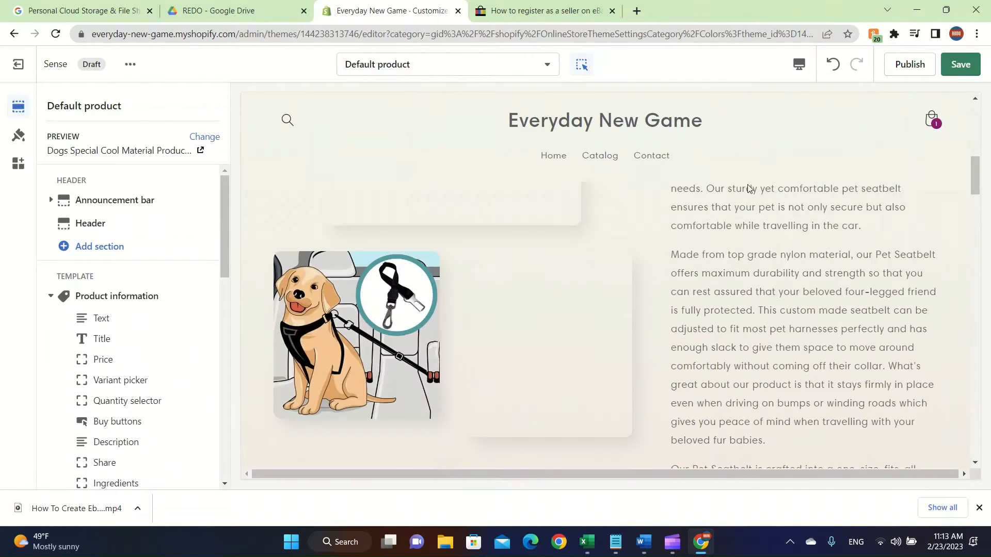
{"action": "left_click", "coordinate": [115, 442]}
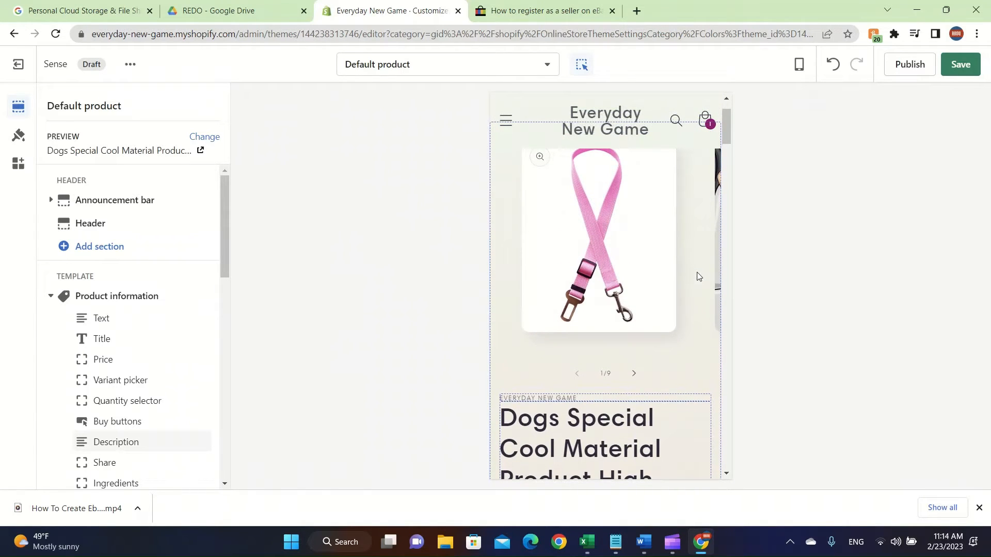
{"action": "mouse_move", "coordinate": [636, 156]}
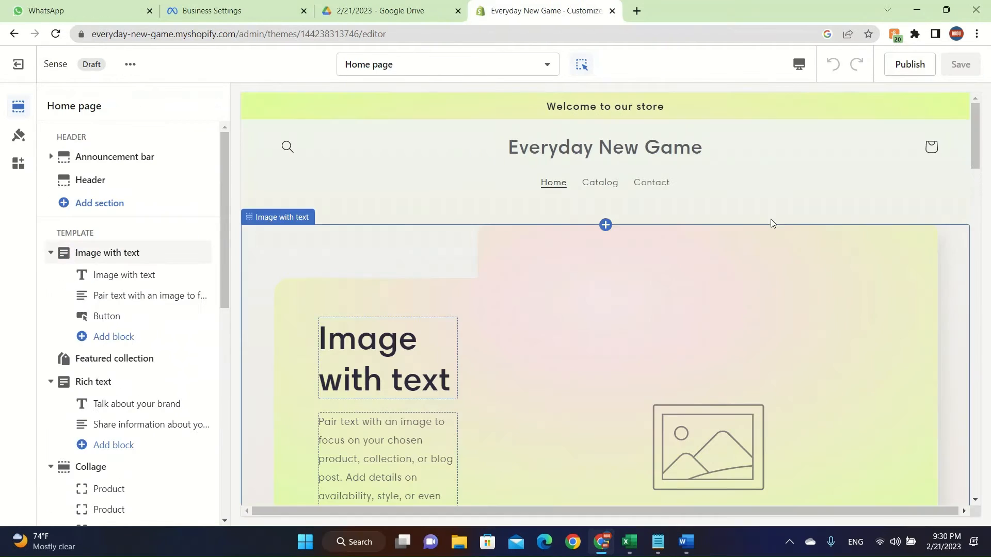
Change the announcement bar text to 'Welcome Back To Our Store Get your wallets ready'
{"action": "left_click", "coordinate": [89, 180]}
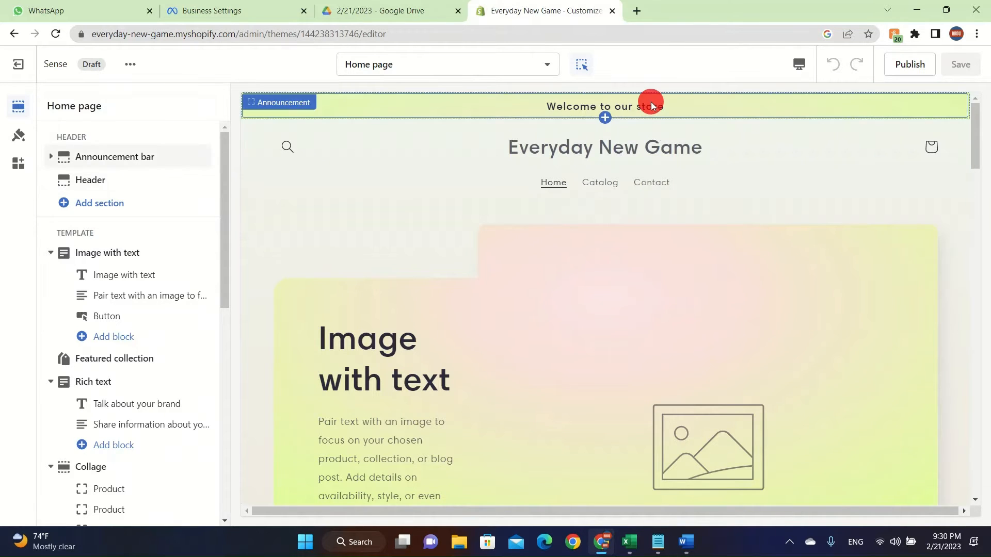
{"action": "left_click", "coordinate": [650, 105]}
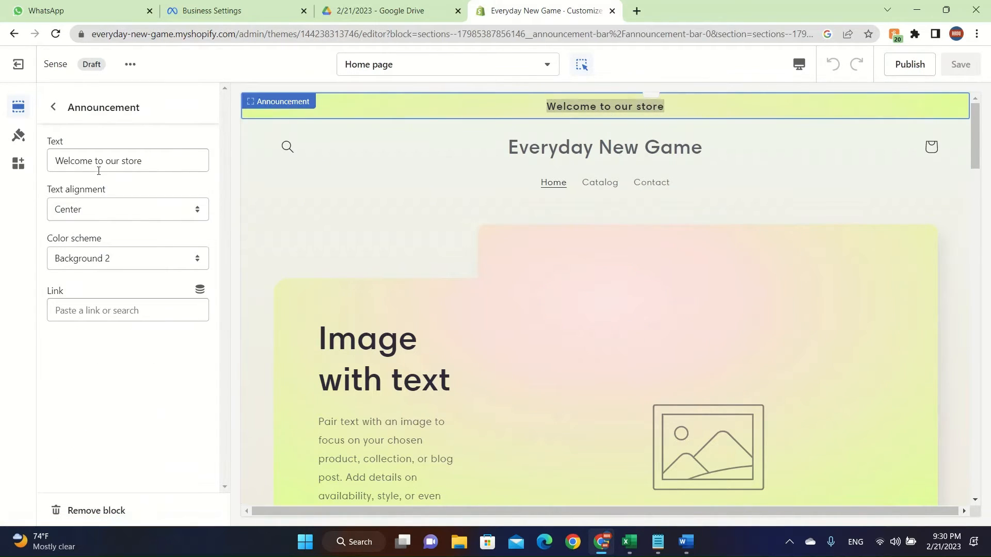
{"action": "type", "text": "Welcome Back To"}
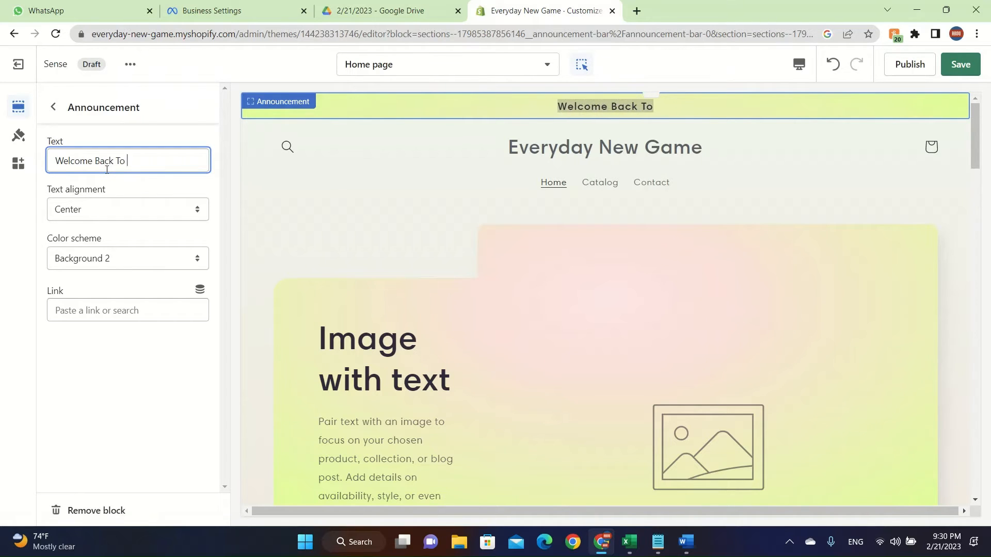
{"action": "type", "text": "Our Store G"}
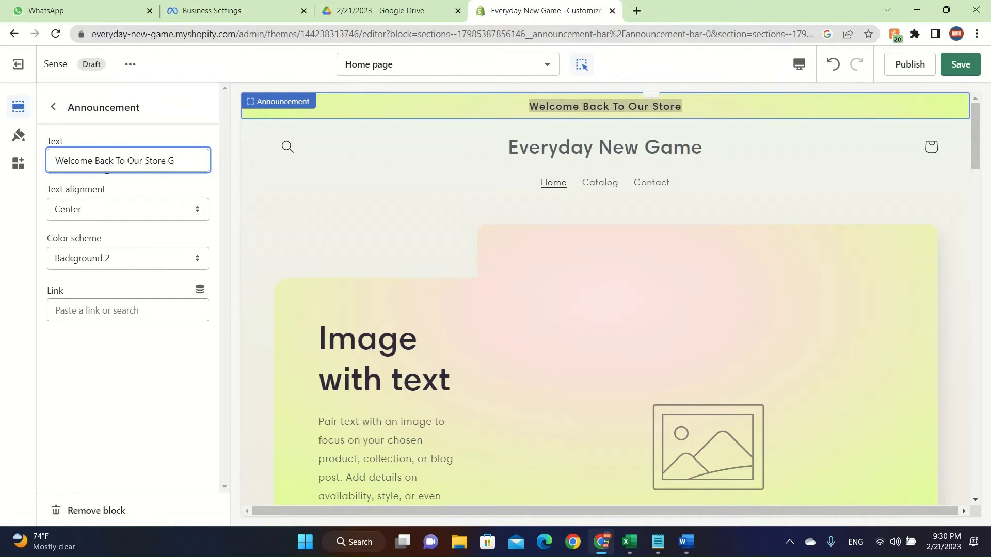
{"action": "type", "text": "et your wallets ready"}
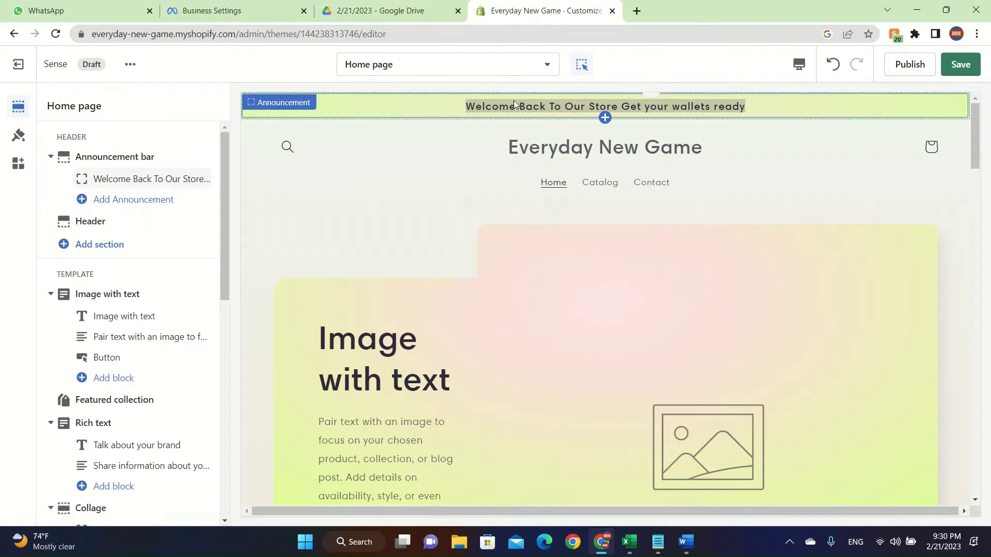
Review the header section's colour scheme without changing it and return to the sections list
{"action": "left_click", "coordinate": [90, 220]}
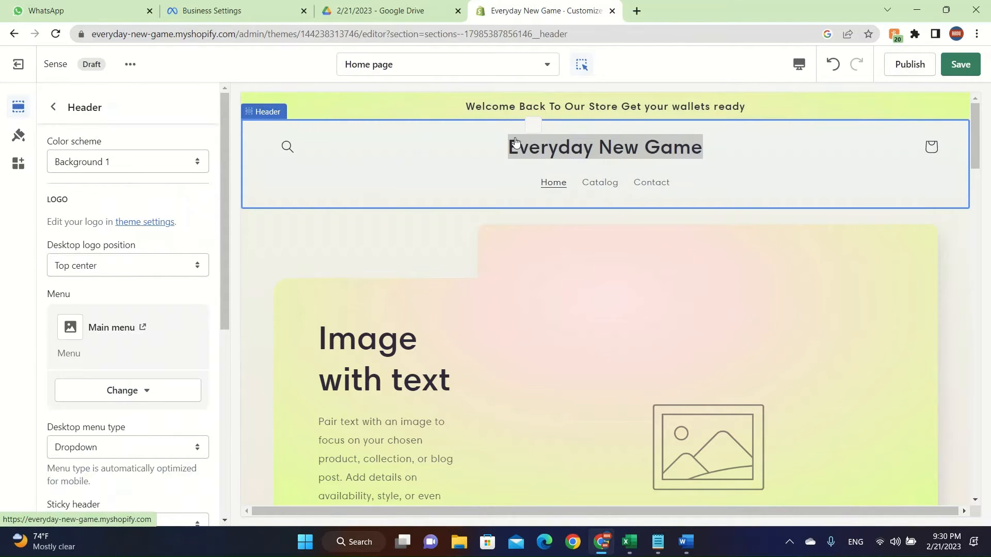
{"action": "left_click", "coordinate": [126, 161]}
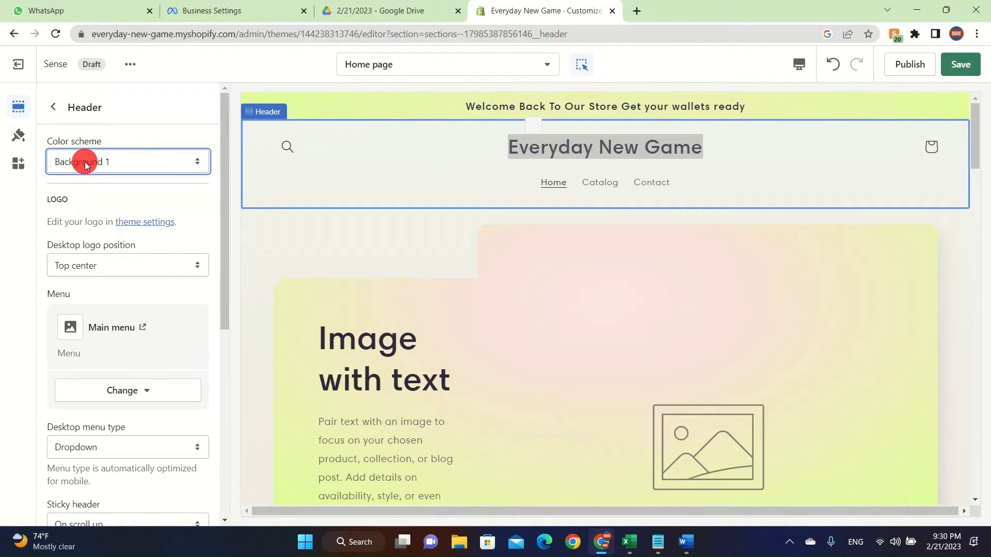
{"action": "left_click", "coordinate": [54, 107]}
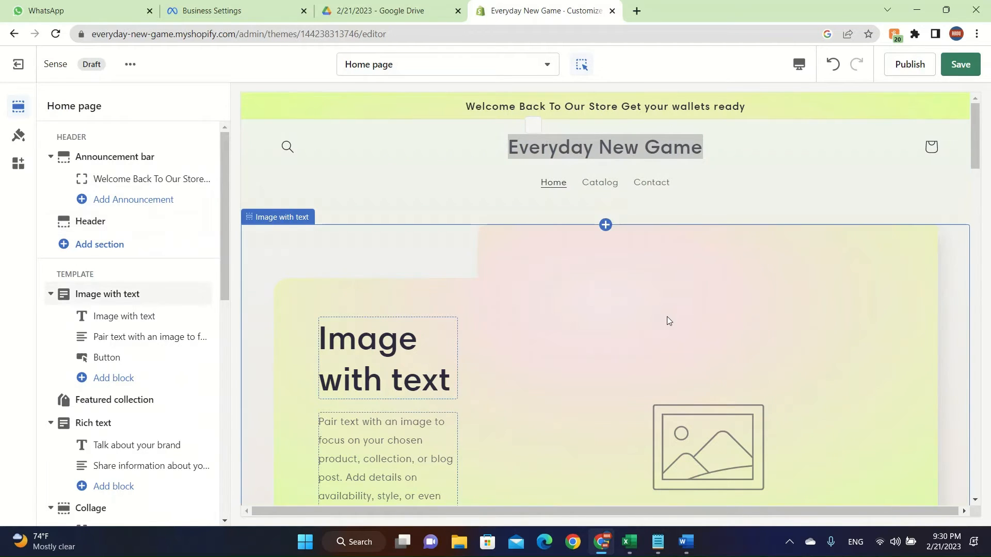
Change the Image with text heading to 'Gaming Mouse FOr Sale'
{"action": "scroll", "scroll_direction": "down", "scroll_amount": 3}
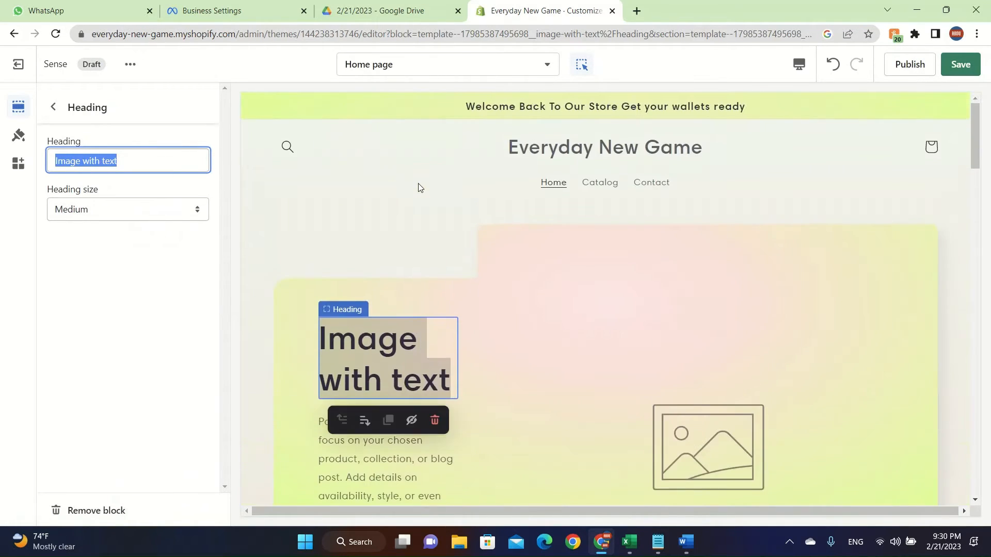
{"action": "type", "text": "Gaming Mouse FOr Sale"}
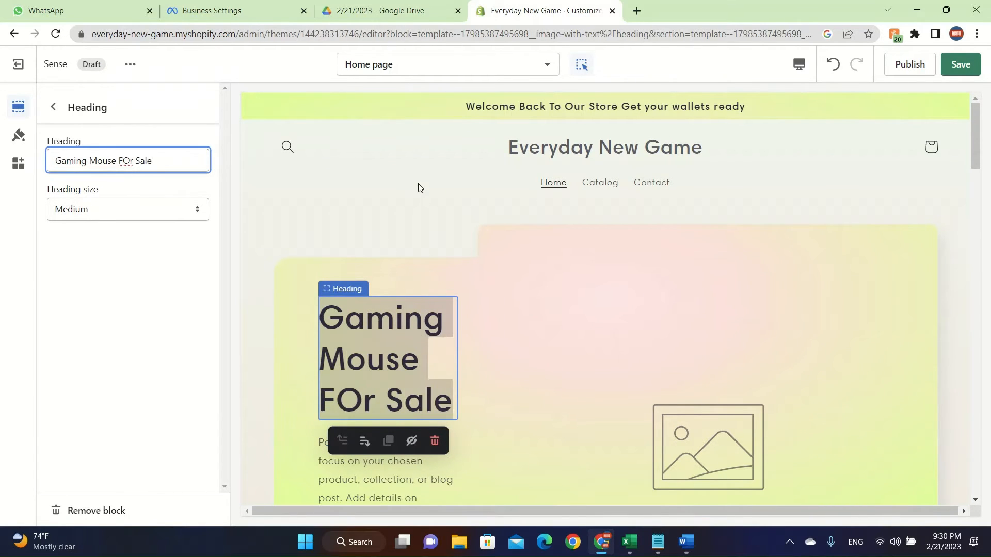
{"action": "scroll", "scroll_direction": "down", "scroll_amount": 3}
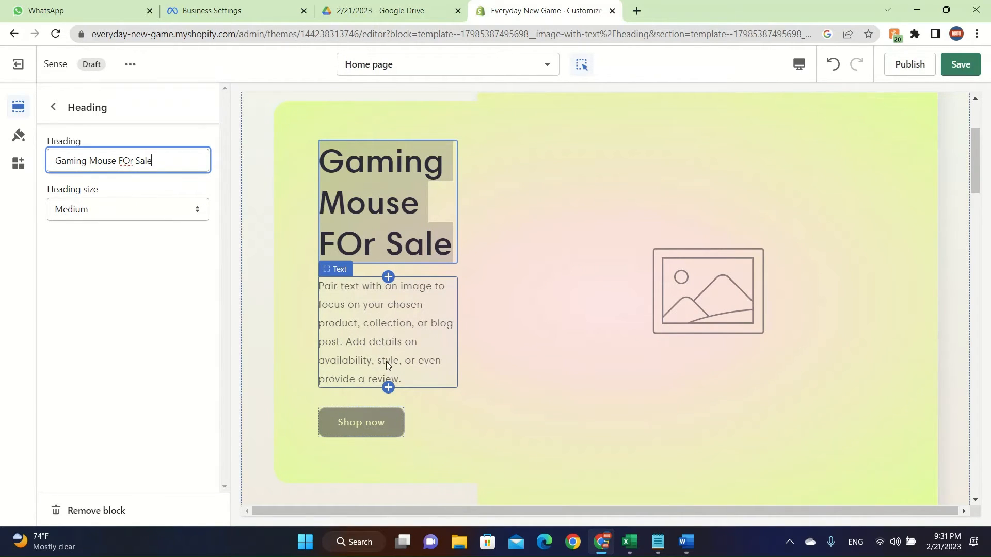
Inspect the section's Text block, then go to the Image with text section settings
{"action": "left_click", "coordinate": [387, 332]}
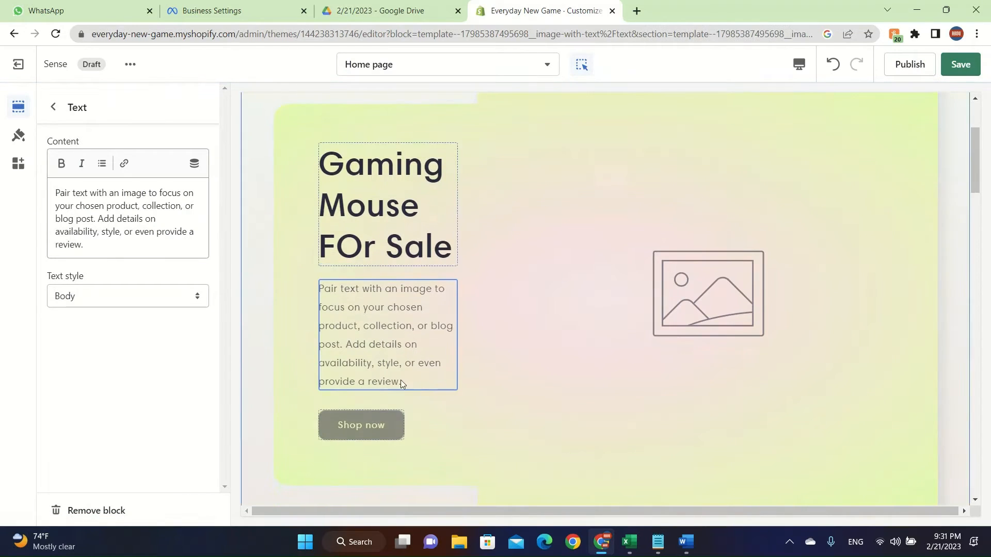
{"action": "left_click", "coordinate": [385, 334]}
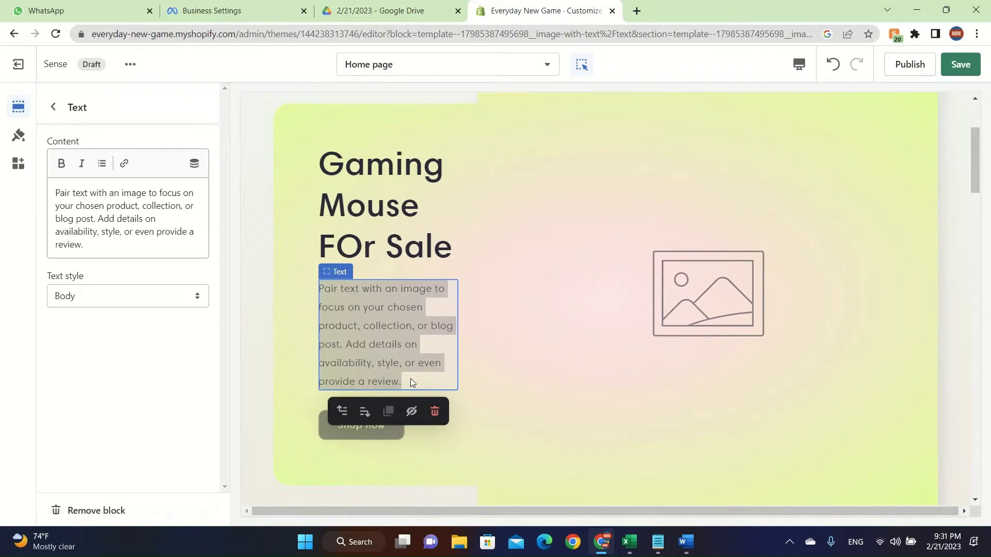
{"action": "mouse_move", "coordinate": [428, 373]}
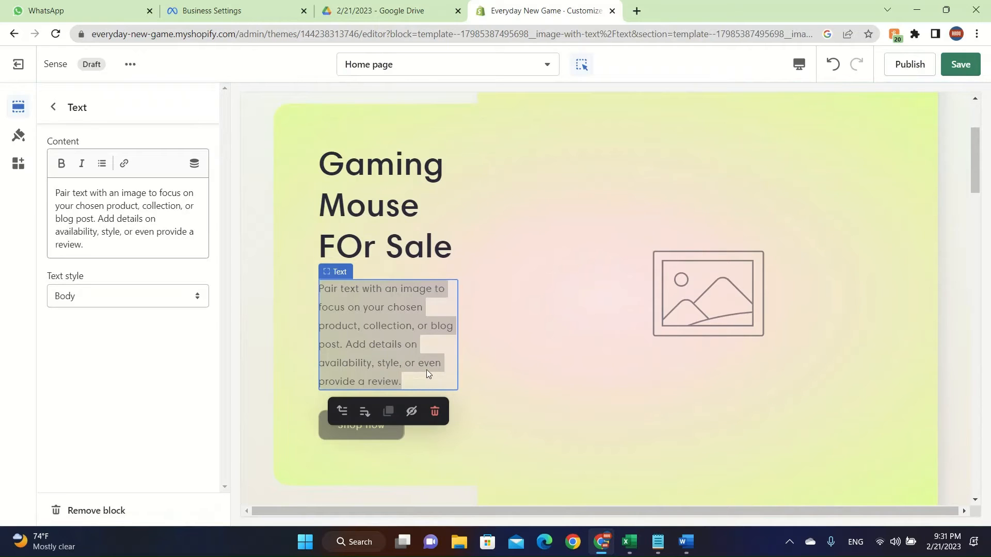
{"action": "left_click", "coordinate": [53, 106]}
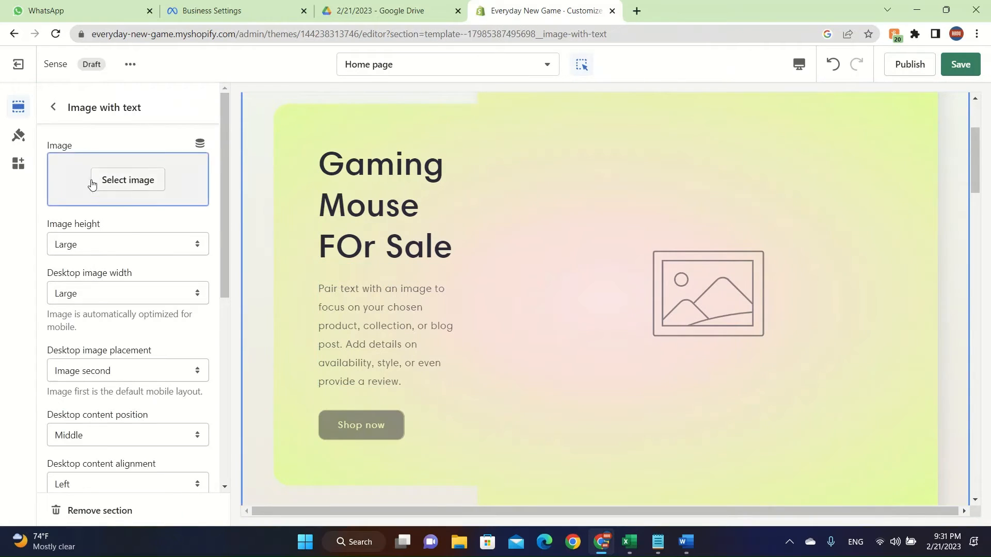
Select the aerial building photo from the Library as the Image with text section's image
{"action": "left_click", "coordinate": [126, 180]}
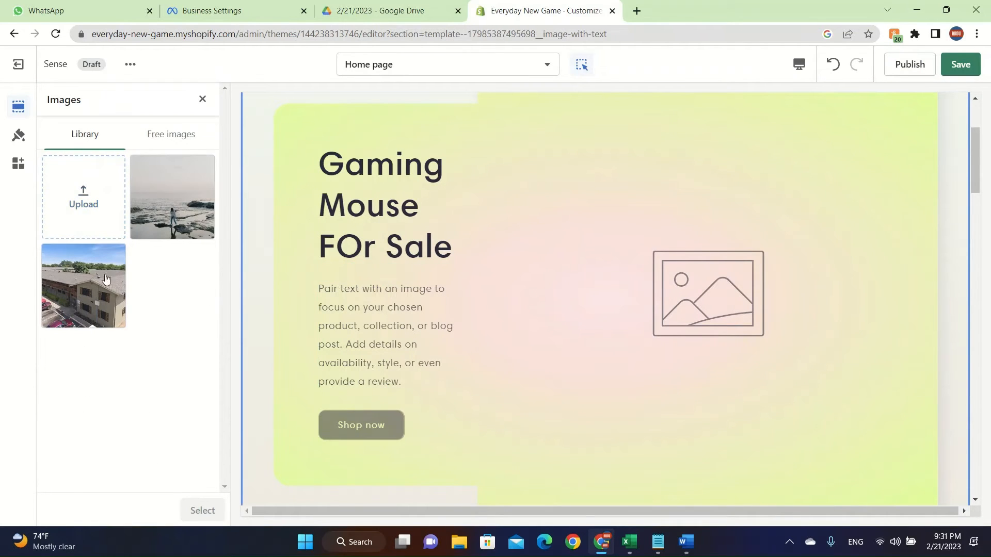
{"action": "mouse_move", "coordinate": [95, 306]}
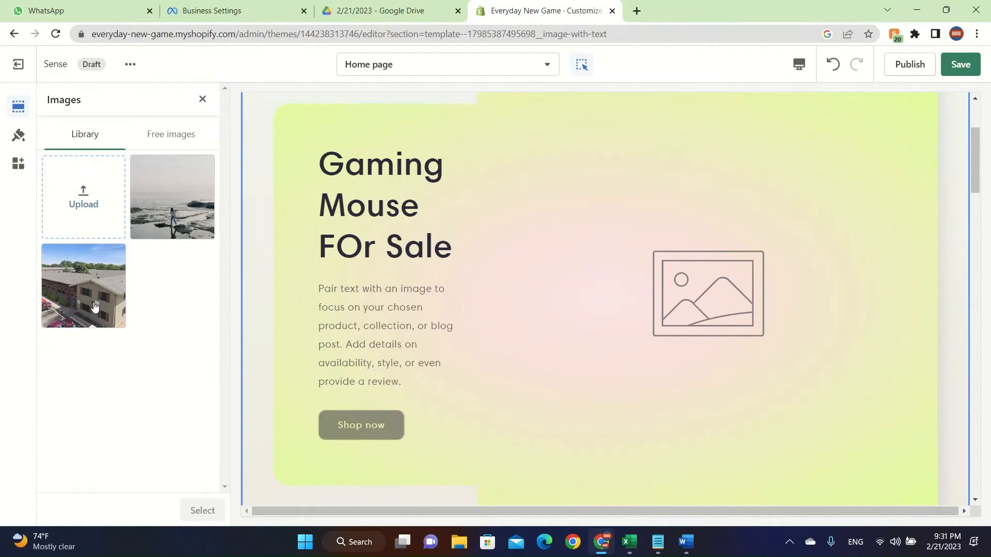
{"action": "left_click", "coordinate": [83, 284]}
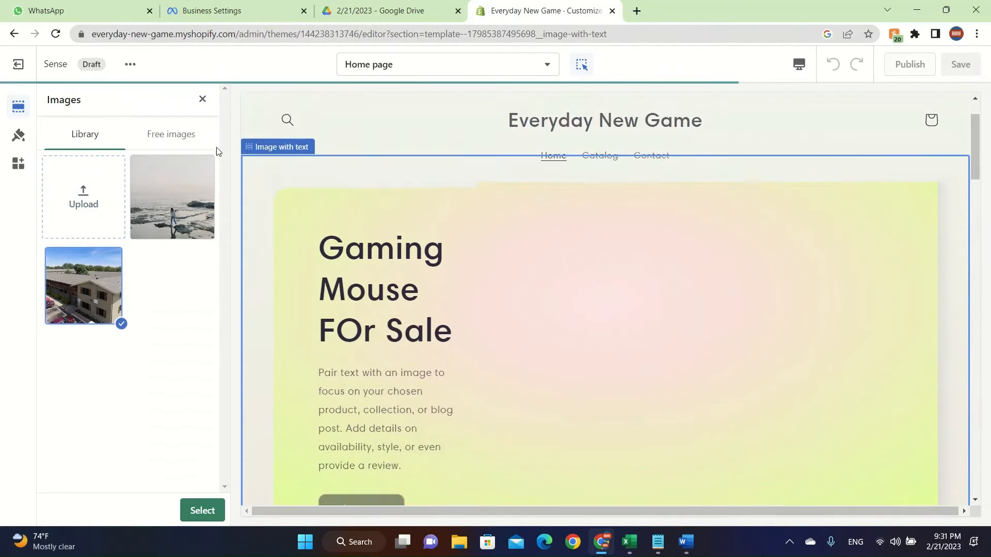
{"action": "left_click", "coordinate": [202, 99]}
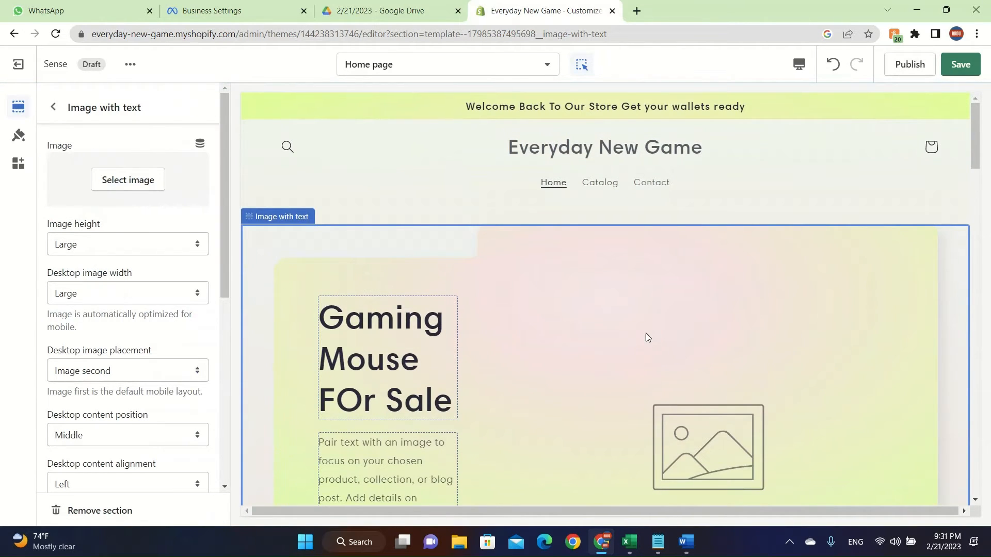
{"action": "left_click", "coordinate": [127, 179]}
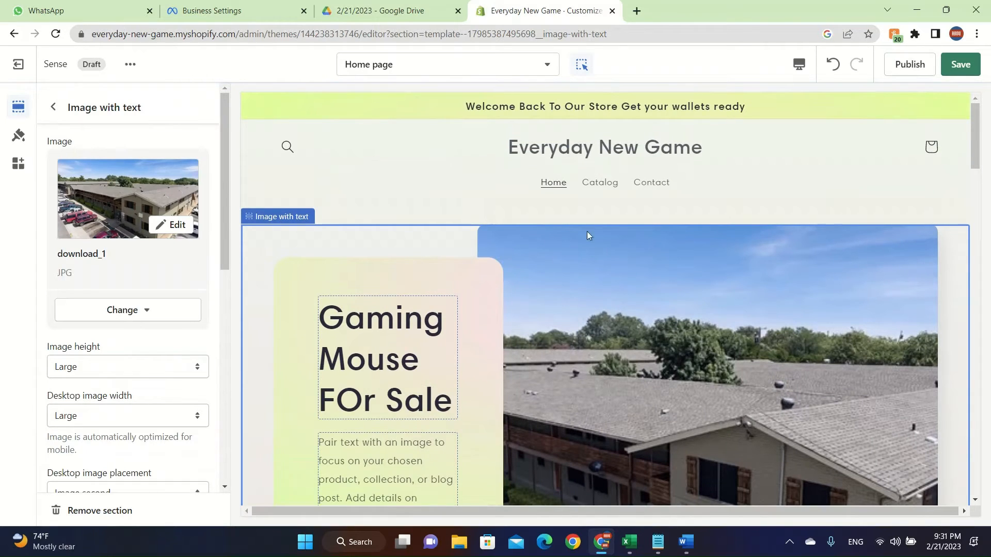
{"action": "scroll", "scroll_direction": "down", "scroll_amount": 3}
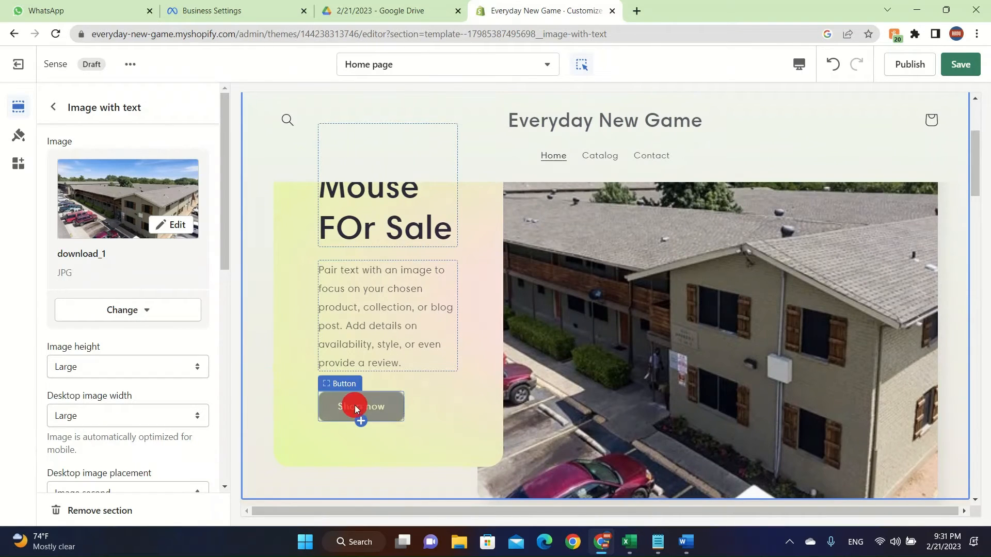
Browse the Shop now button's link options, leave it empty, and return to the sections list
{"action": "left_click", "coordinate": [360, 406]}
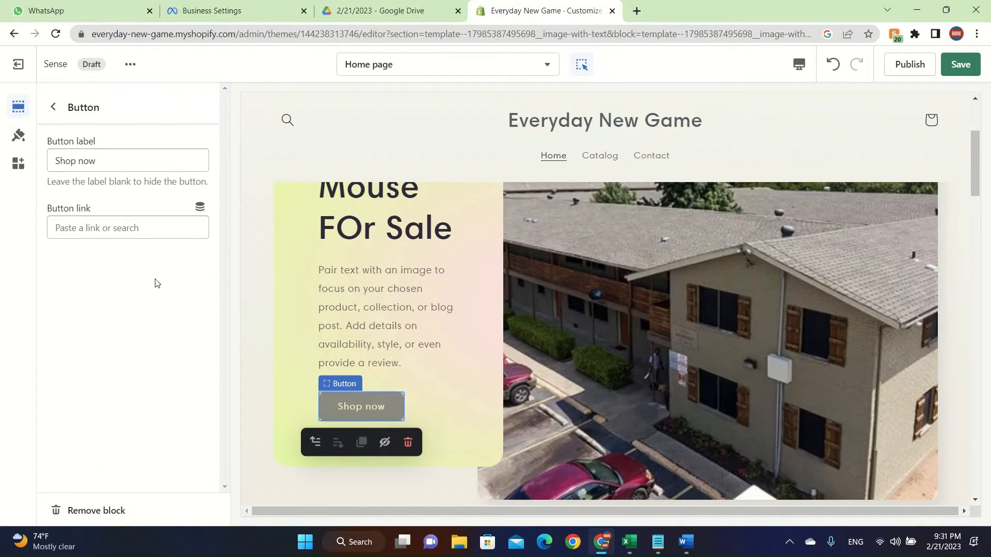
{"action": "left_click", "coordinate": [128, 228]}
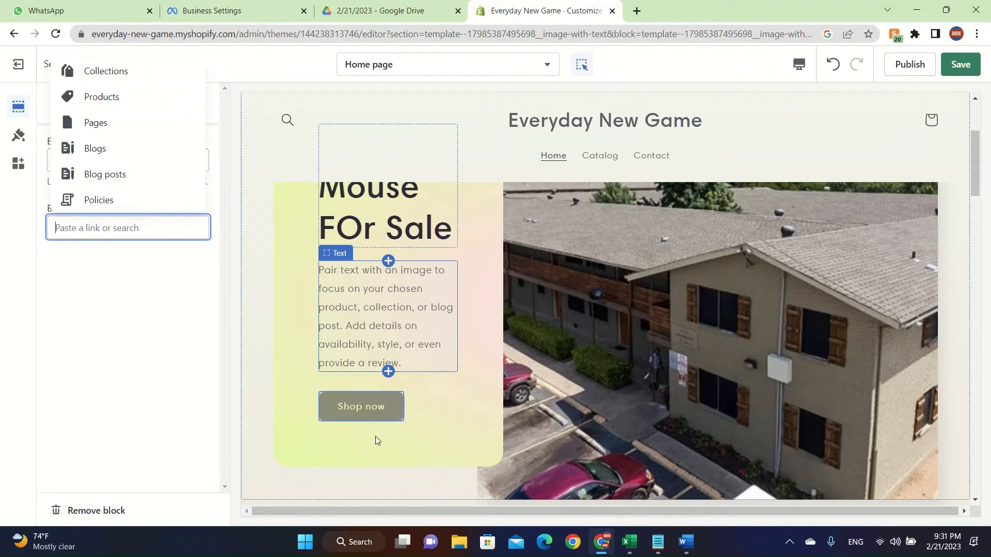
{"action": "left_click", "coordinate": [360, 406]}
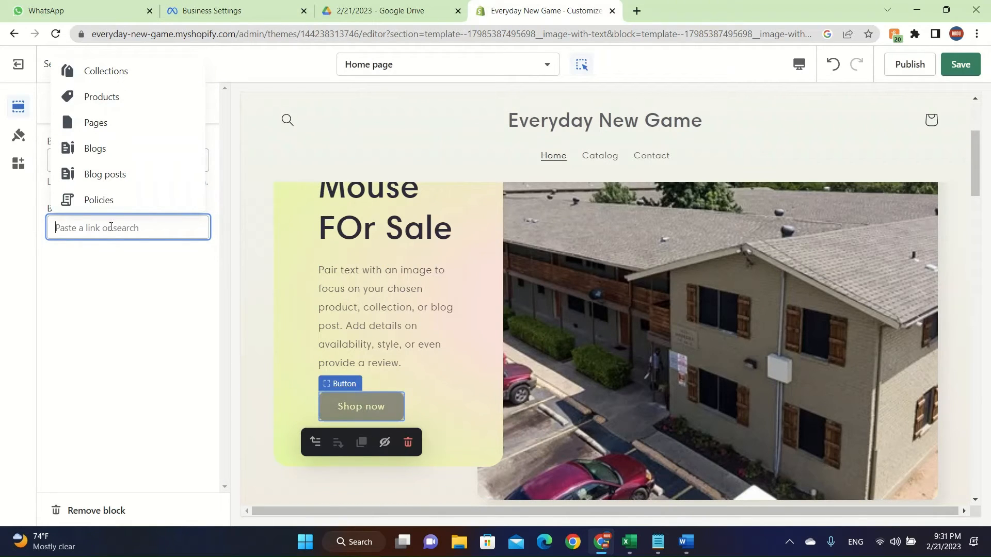
{"action": "mouse_move", "coordinate": [123, 358]}
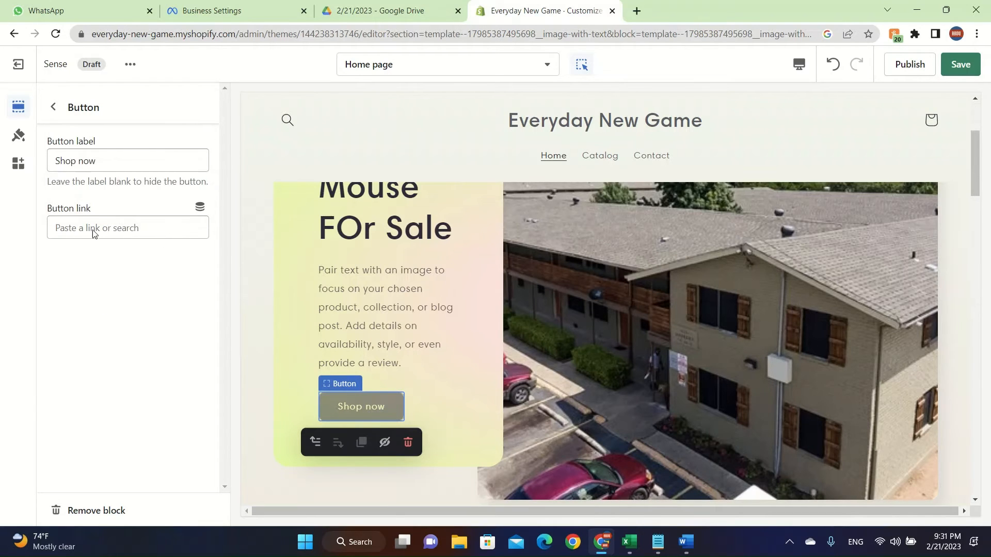
{"action": "left_click", "coordinate": [54, 107]}
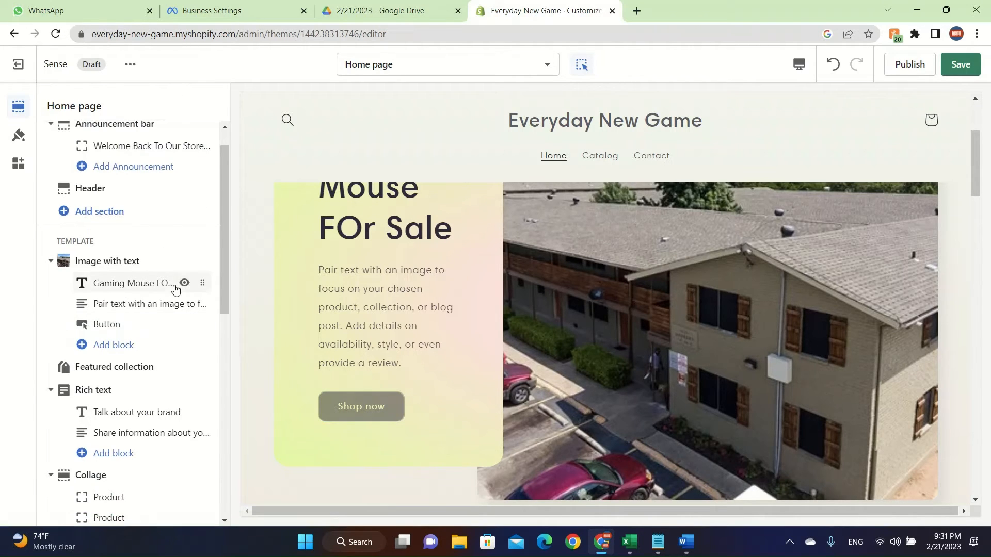
{"action": "scroll", "scroll_direction": "down", "scroll_amount": 3}
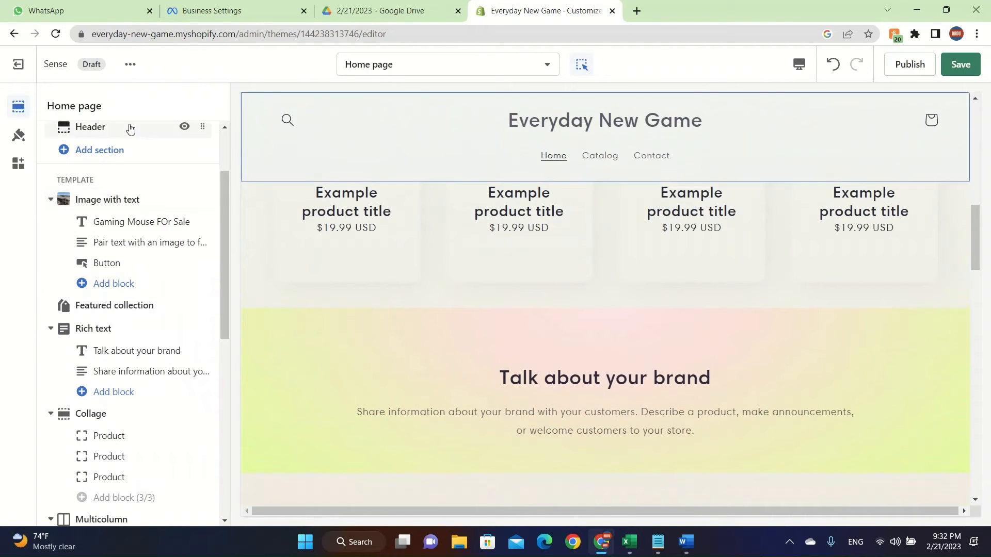
Look through the Featured collection section's settings and return to the home page section list
{"action": "left_click", "coordinate": [114, 310]}
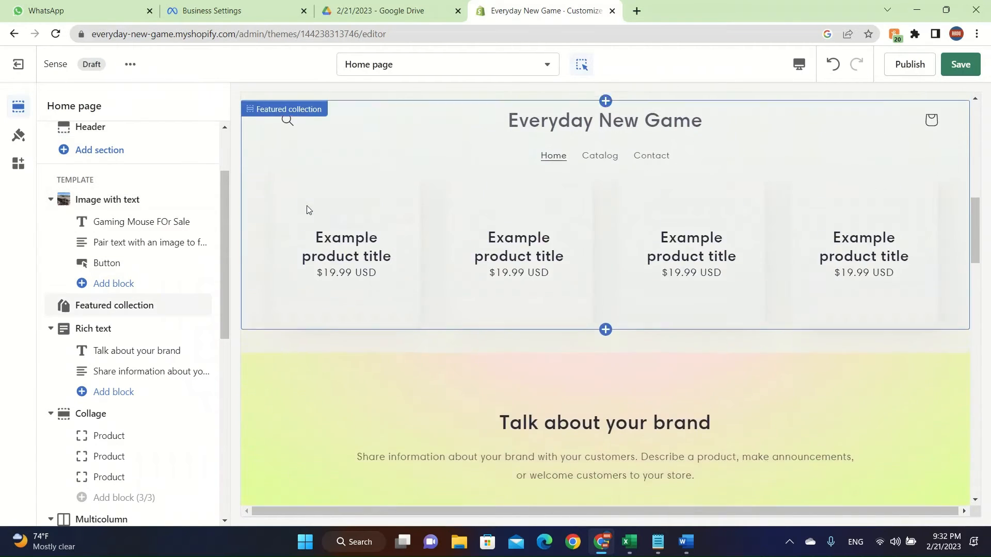
{"action": "scroll", "scroll_direction": "down", "scroll_amount": 3}
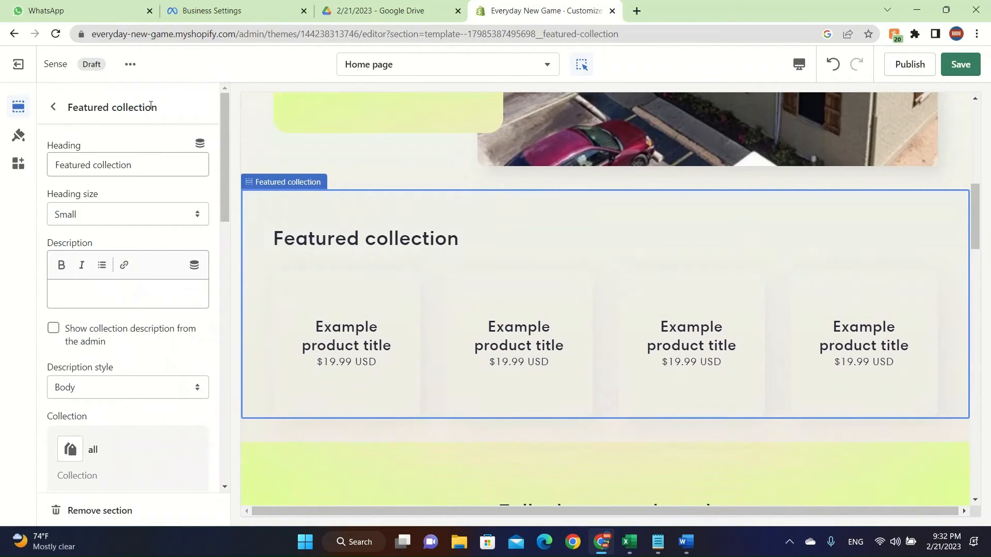
{"action": "scroll", "scroll_direction": "down", "scroll_amount": 3}
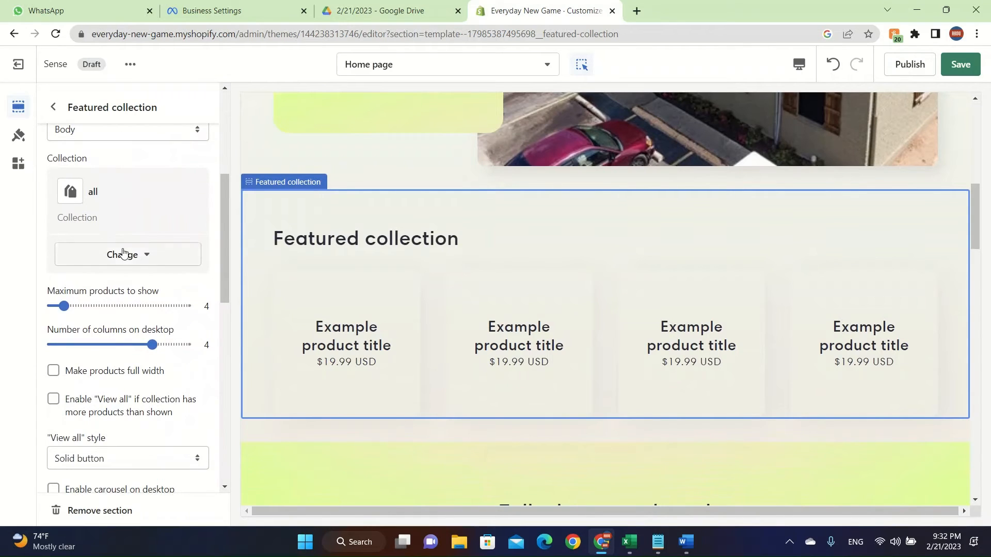
{"action": "left_click", "coordinate": [53, 107]}
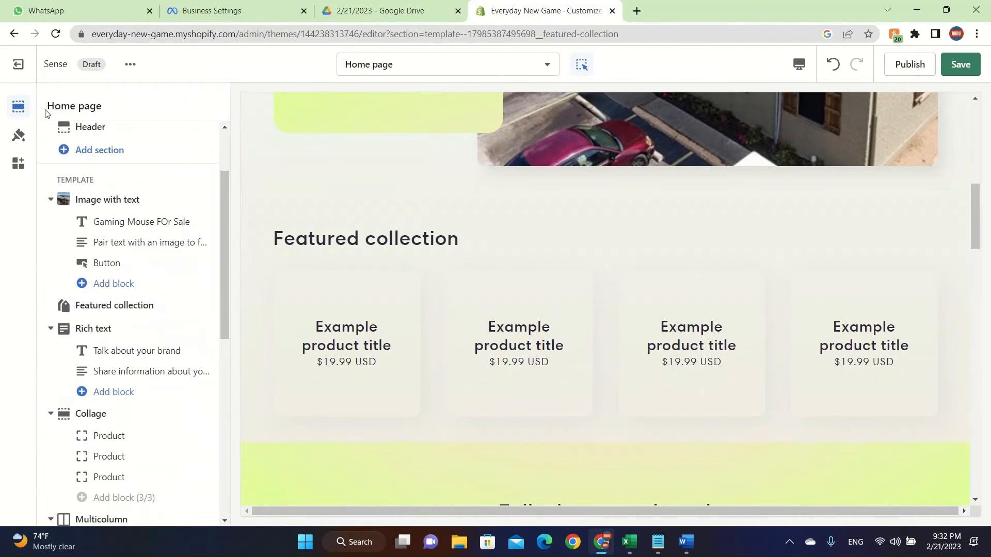
Bring the Featured collection section into view and reopen its settings for editing
{"action": "left_click", "coordinate": [114, 305]}
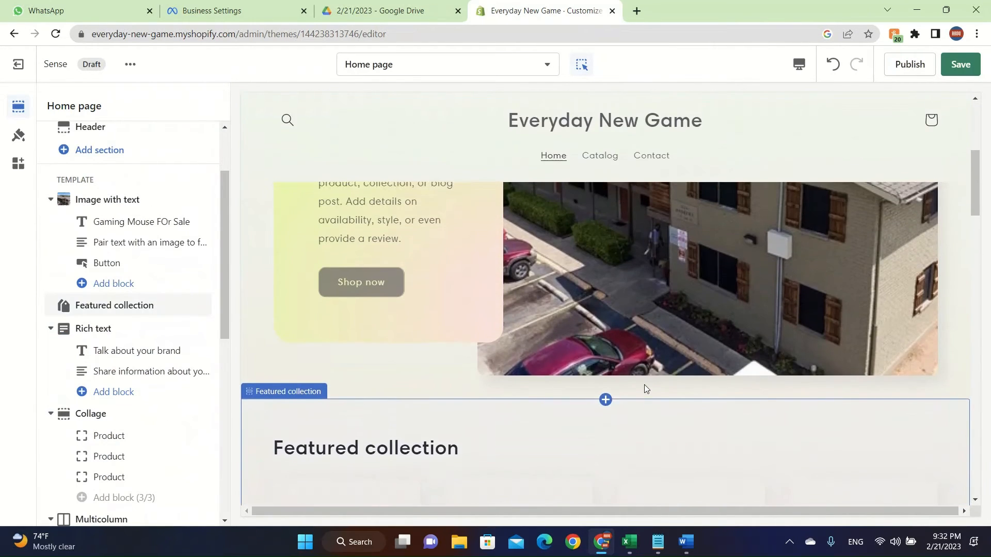
{"action": "scroll", "scroll_direction": "down", "scroll_amount": 3}
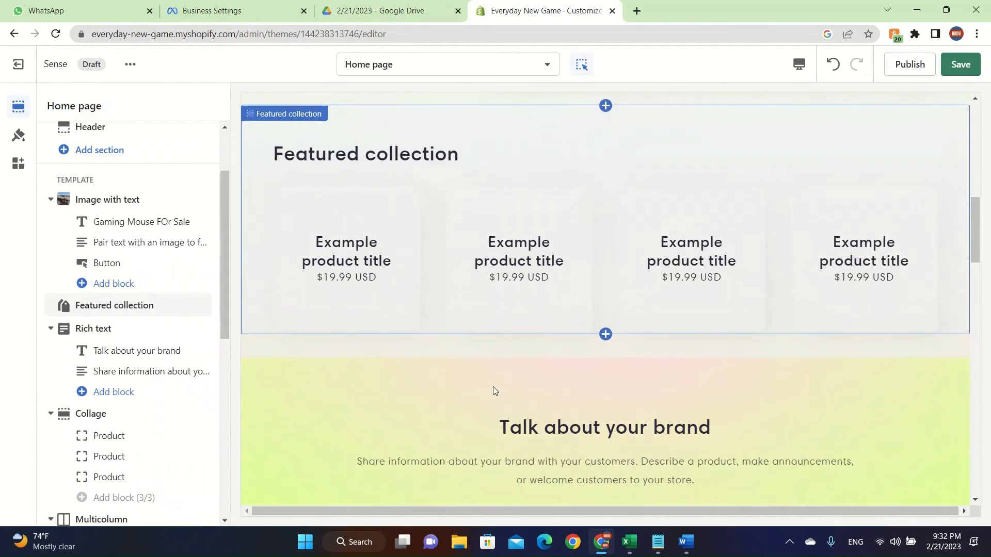
{"action": "left_click", "coordinate": [115, 305]}
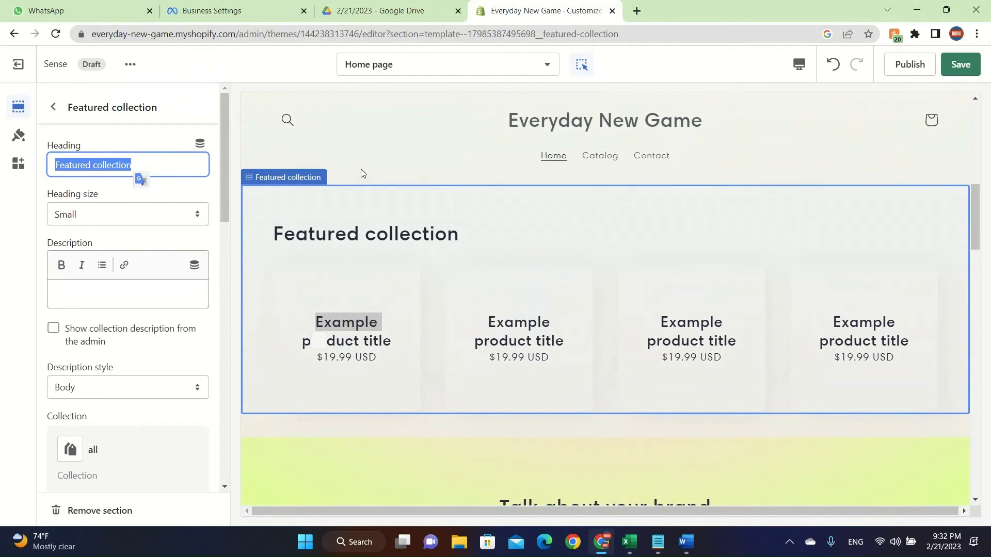
Set the Featured collection heading to "Hamza's Collection" and return to the section list
{"action": "type", "text": "Hamza's"}
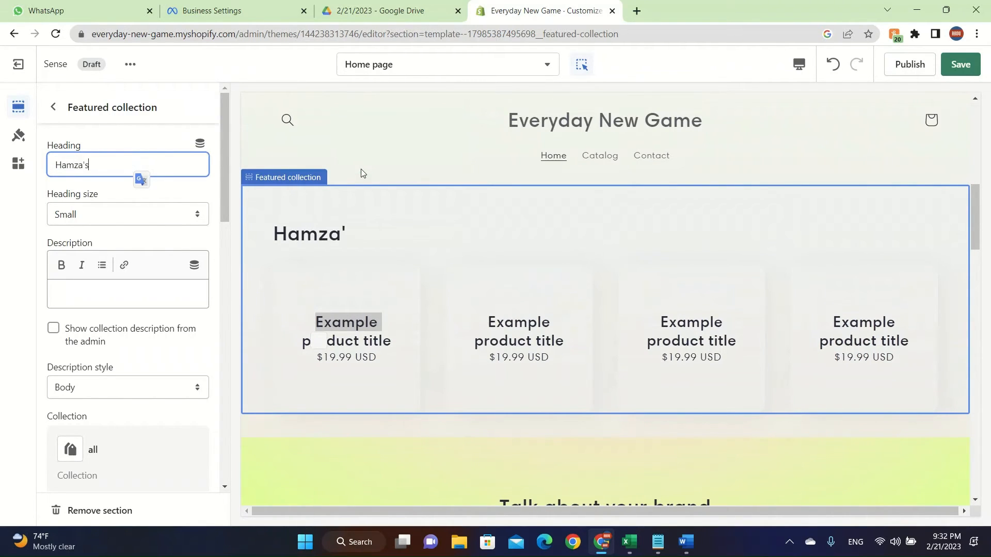
{"action": "type", "text": "Collection"}
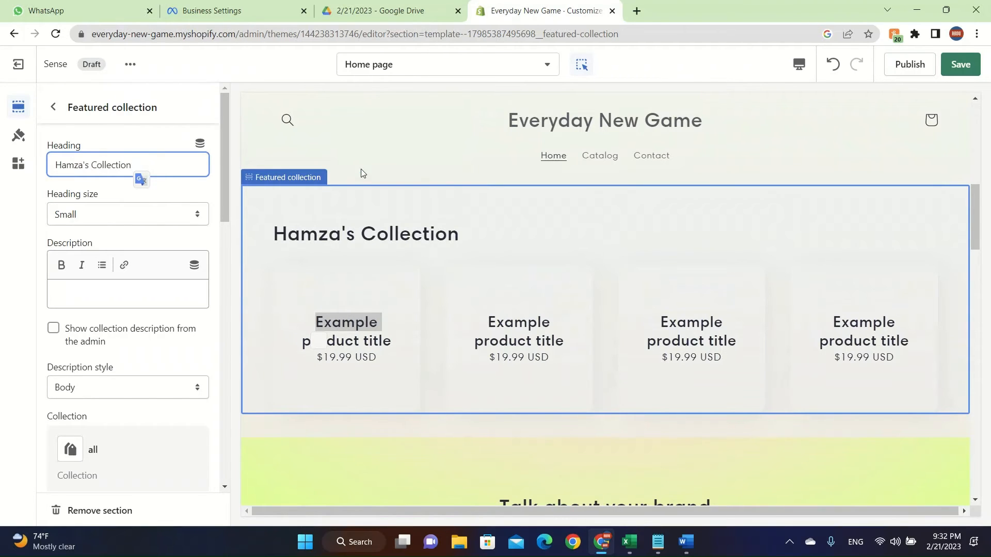
{"action": "left_click", "coordinate": [53, 329]}
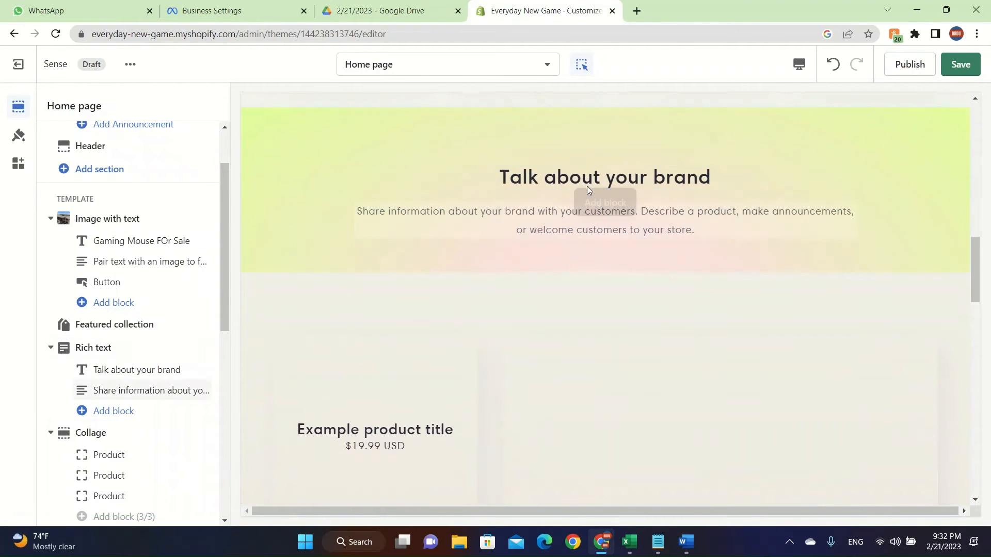
Replace the Rich text paragraph with "My brand is very special for those who self care for their gaming experience"
{"action": "left_click", "coordinate": [605, 220]}
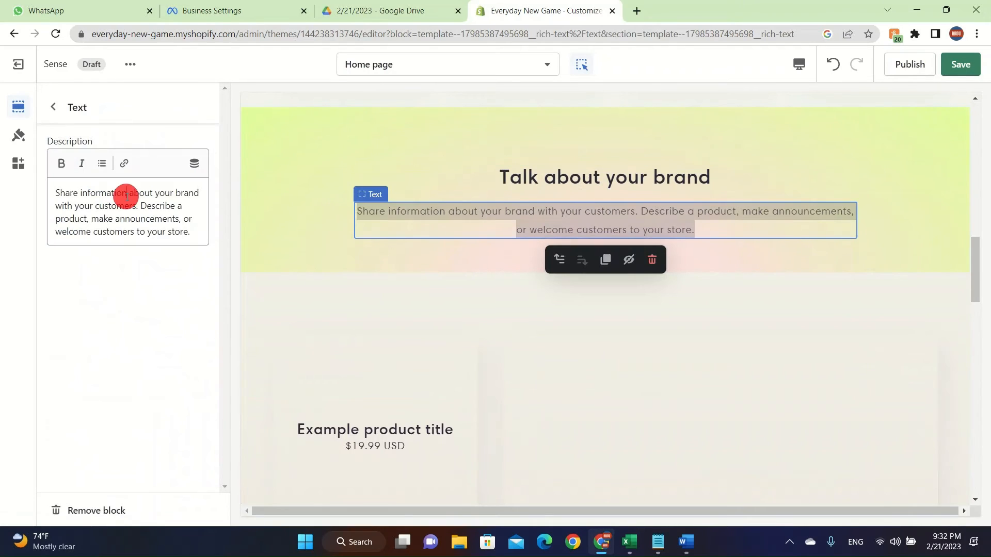
{"action": "type", "text": "My brand is"}
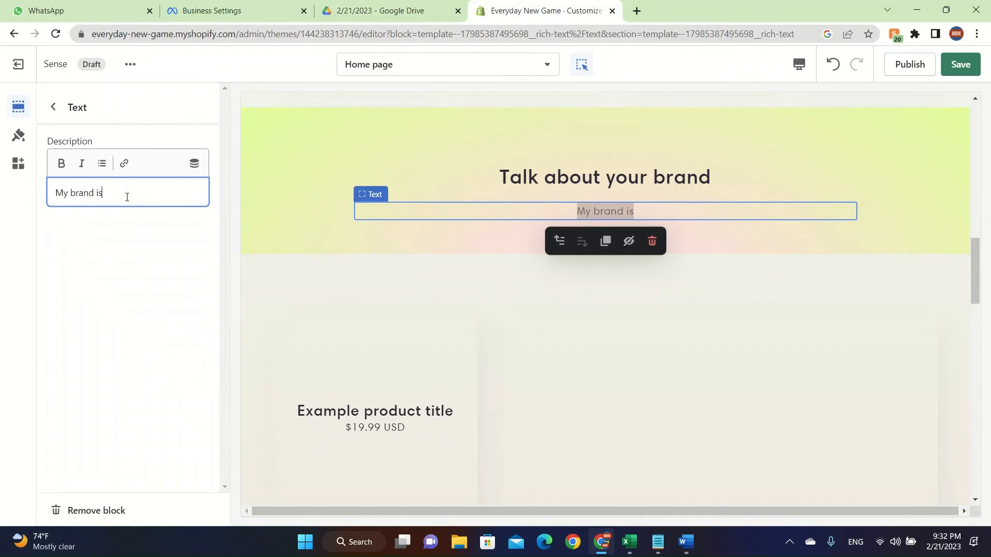
{"action": "type", "text": "very special for t"}
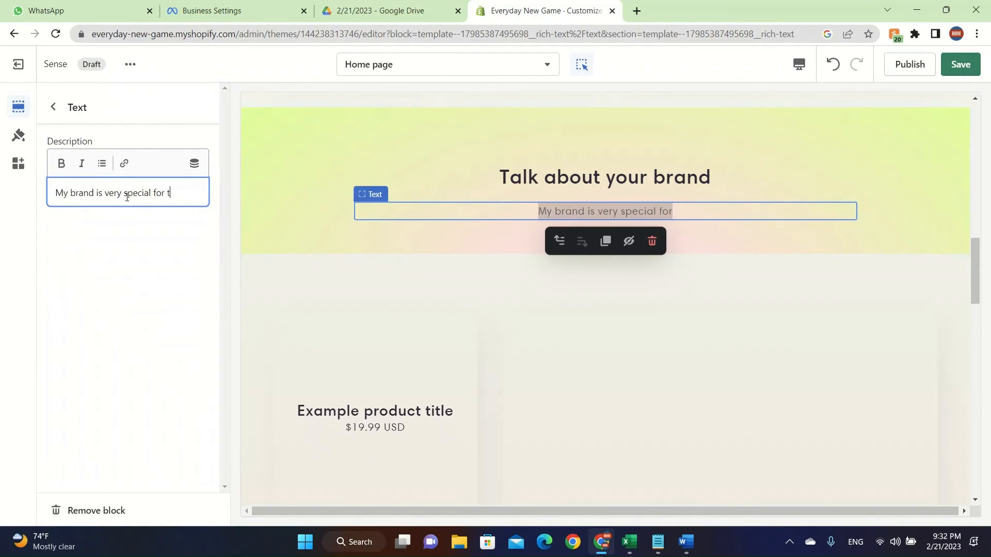
{"action": "type", "text": "those who self care for their"}
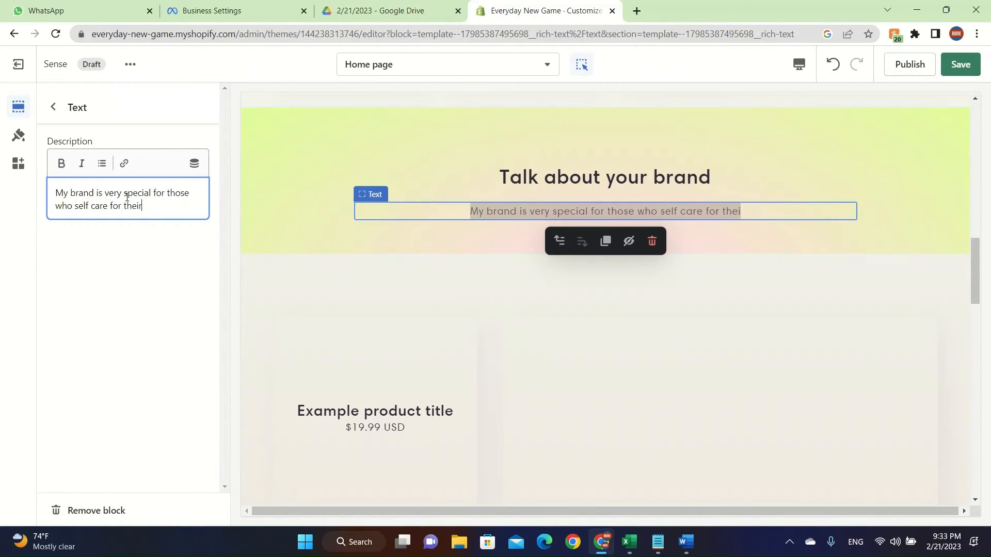
{"action": "type", "text": "gaming expe"}
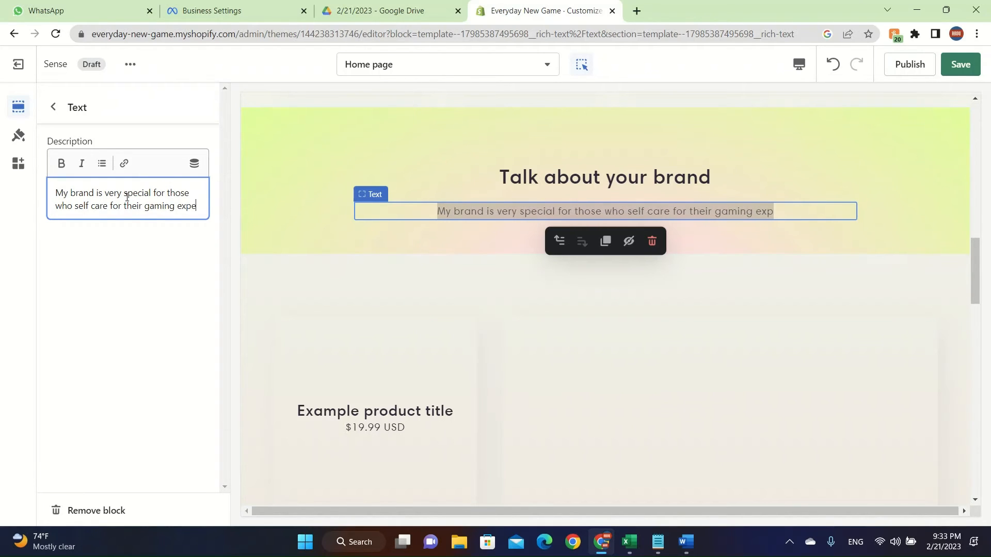
{"action": "type", "text": "rience"}
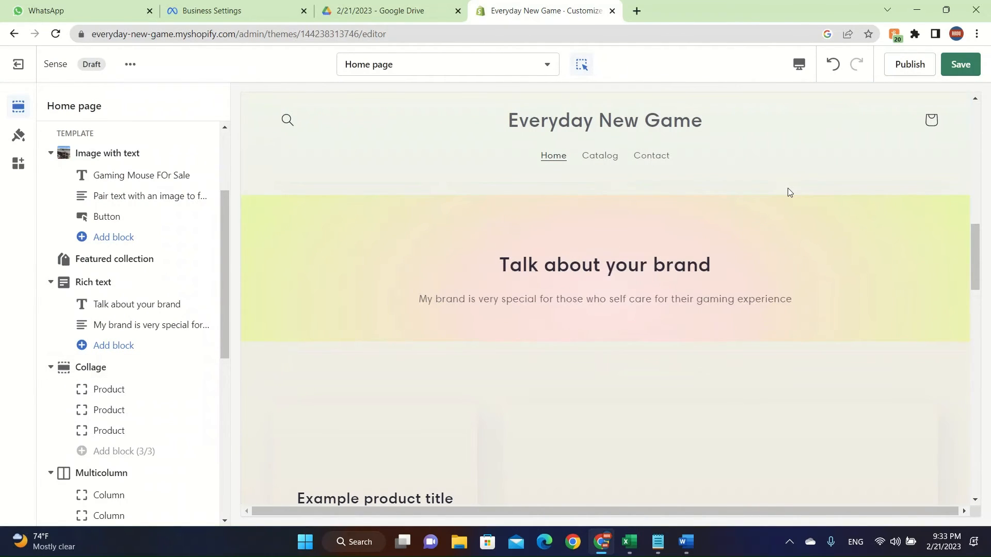
{"action": "mouse_move", "coordinate": [748, 237]}
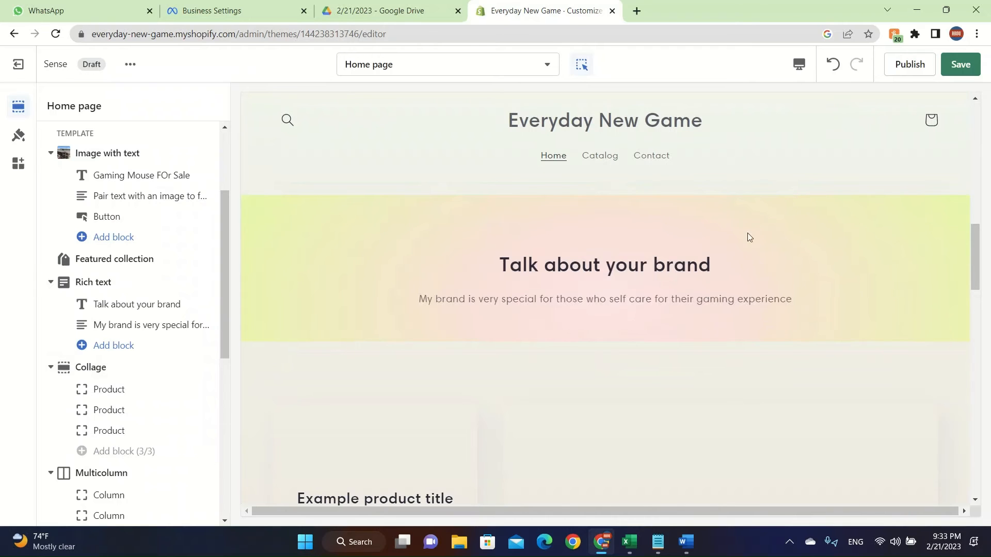
Glance at the first Collage product block's settings without picking a product
{"action": "scroll", "scroll_direction": "down", "scroll_amount": 3}
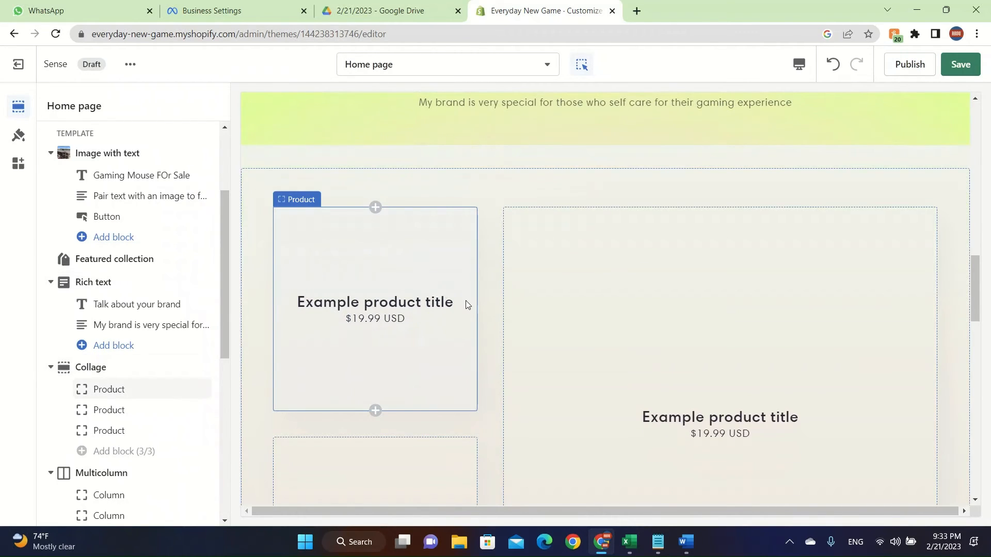
{"action": "left_click", "coordinate": [109, 389]}
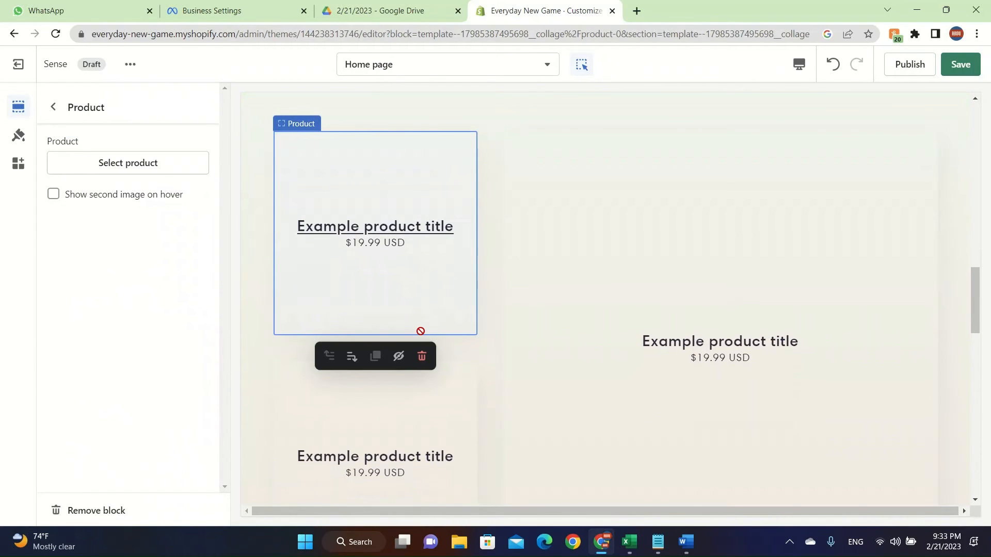
{"action": "left_click", "coordinate": [53, 107]}
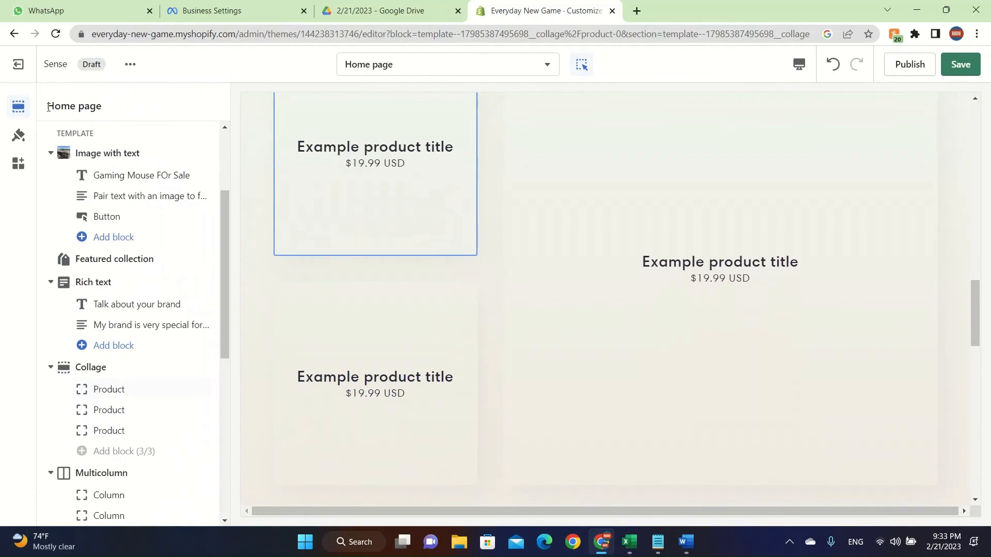
Scroll the home page preview down to the Email signup section
{"action": "scroll", "scroll_direction": "down", "scroll_amount": 3}
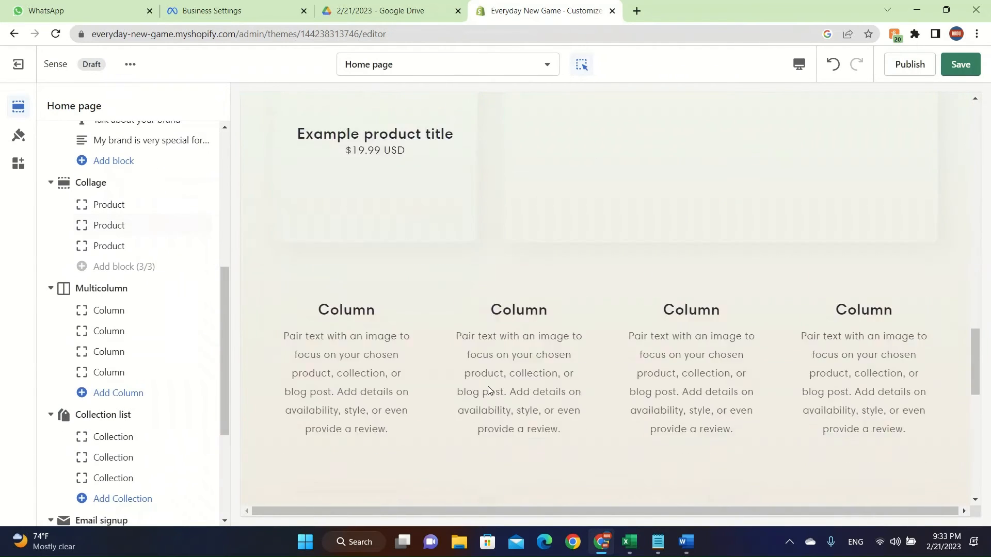
{"action": "scroll", "scroll_direction": "down", "scroll_amount": 3}
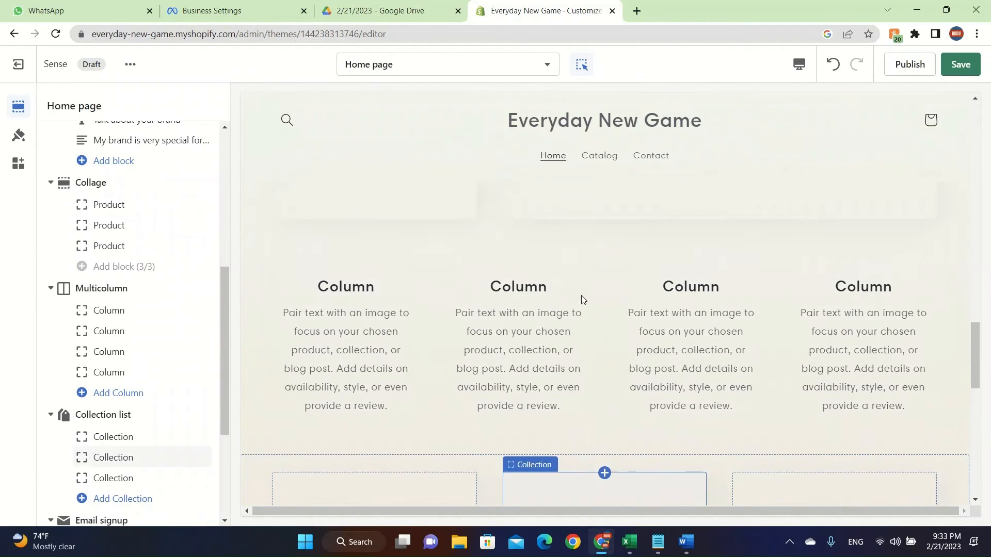
{"action": "scroll", "scroll_direction": "down", "scroll_amount": 3}
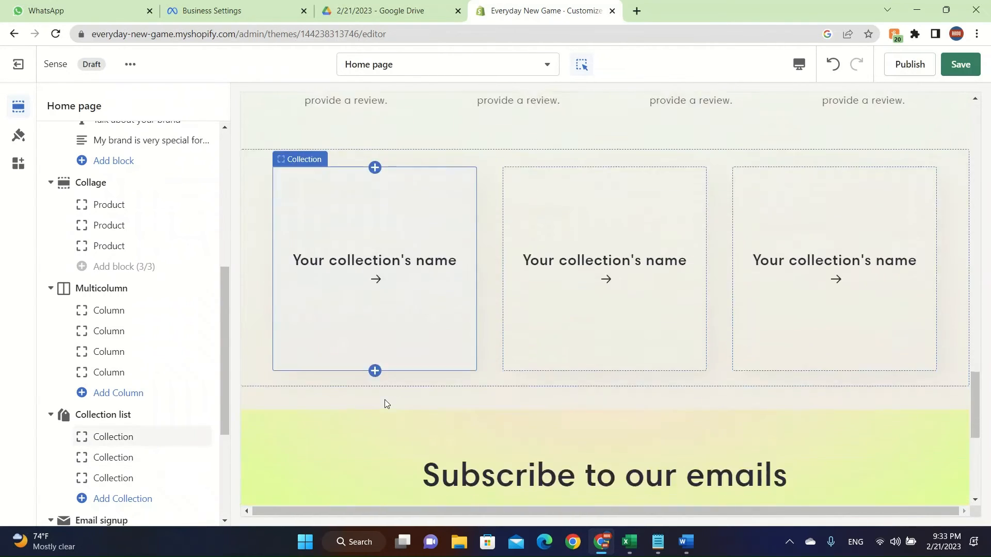
{"action": "scroll", "scroll_direction": "down", "scroll_amount": 3}
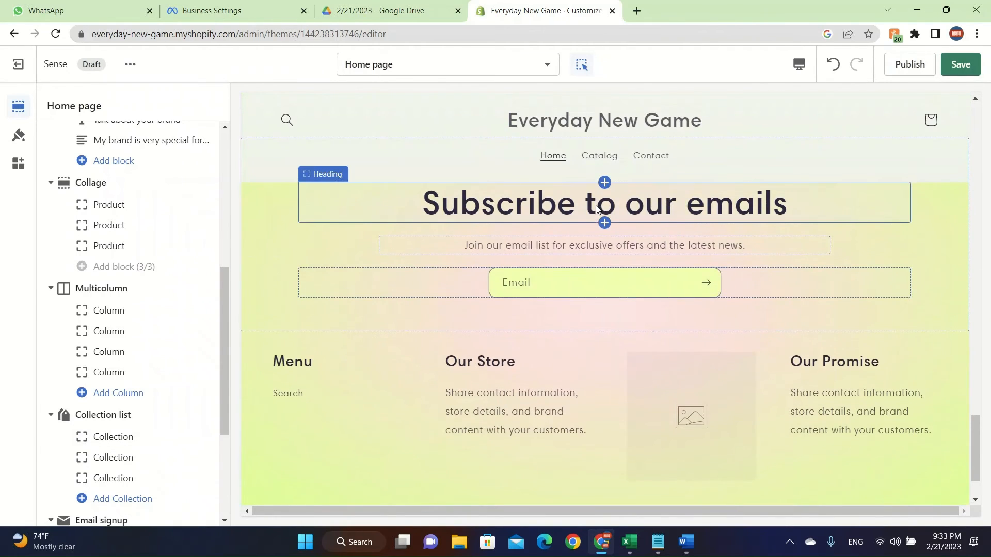
Retype the Subscribe to our emails heading in capitals as "SUBSCR CCHANNEL"
{"action": "left_click", "coordinate": [603, 202]}
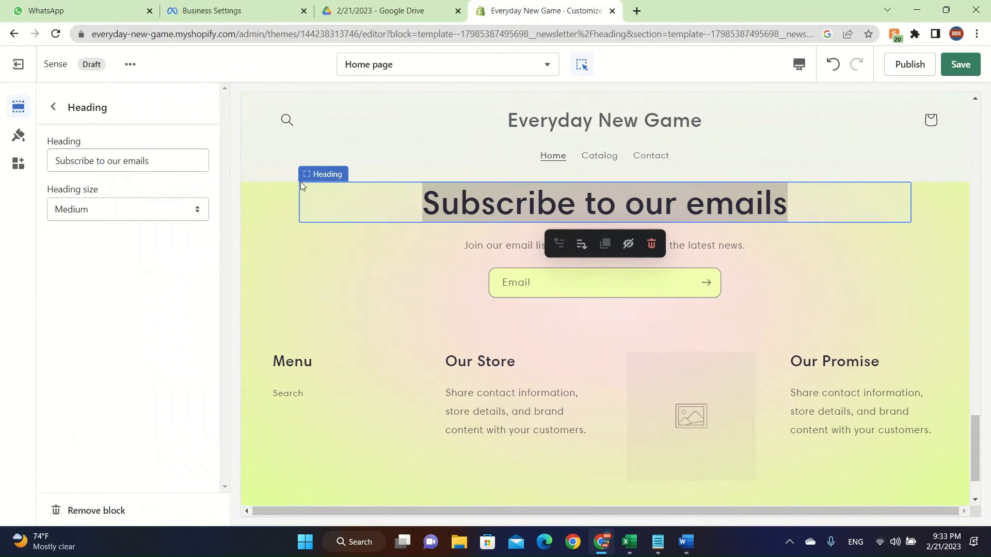
{"action": "type", "text": "SUBSCRIBE!!! TO OU"}
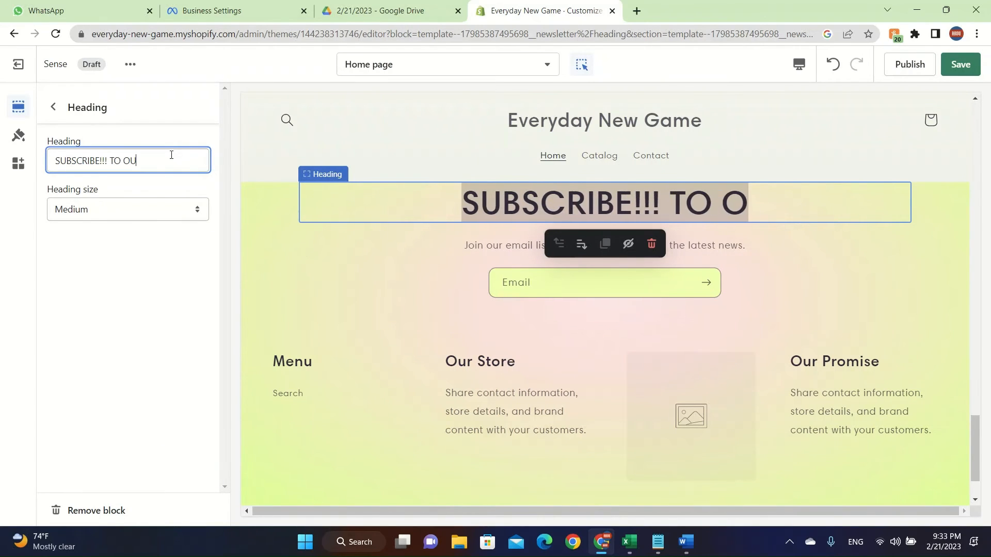
{"action": "type", "text": "R CCHANNEL"}
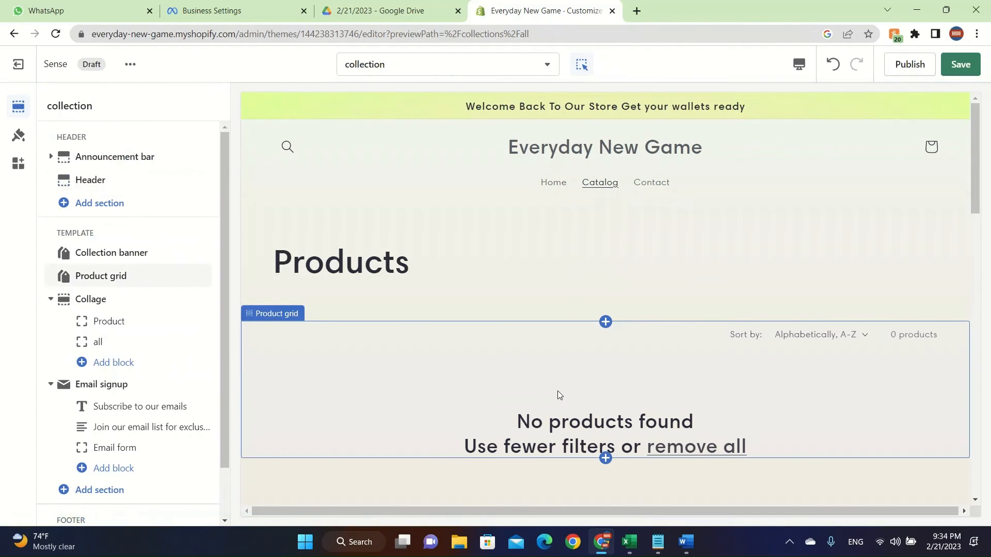
Select the store Header section and navigate via its Contact link to the contact page template
{"action": "scroll", "scroll_direction": "down", "scroll_amount": 3}
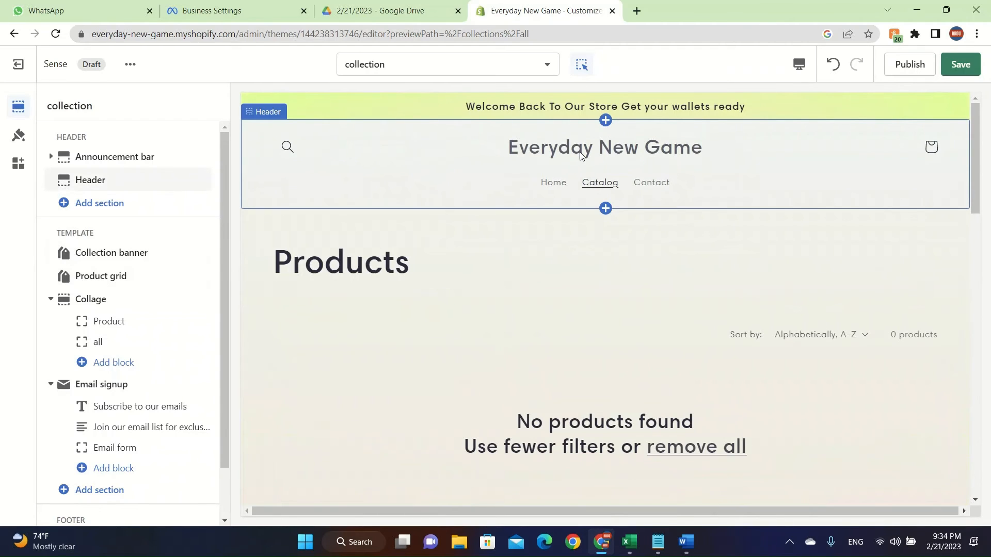
{"action": "left_click", "coordinate": [111, 252]}
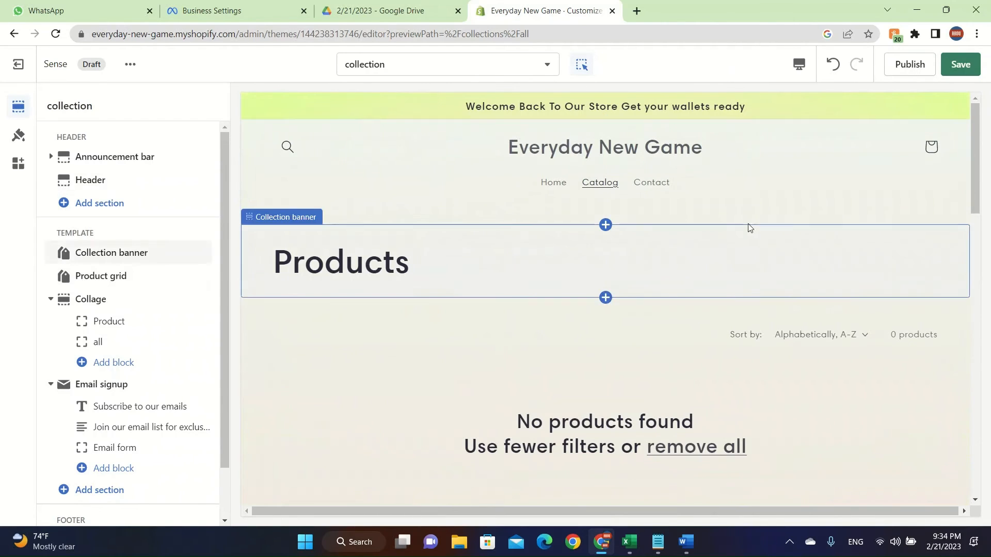
{"action": "left_click", "coordinate": [90, 180]}
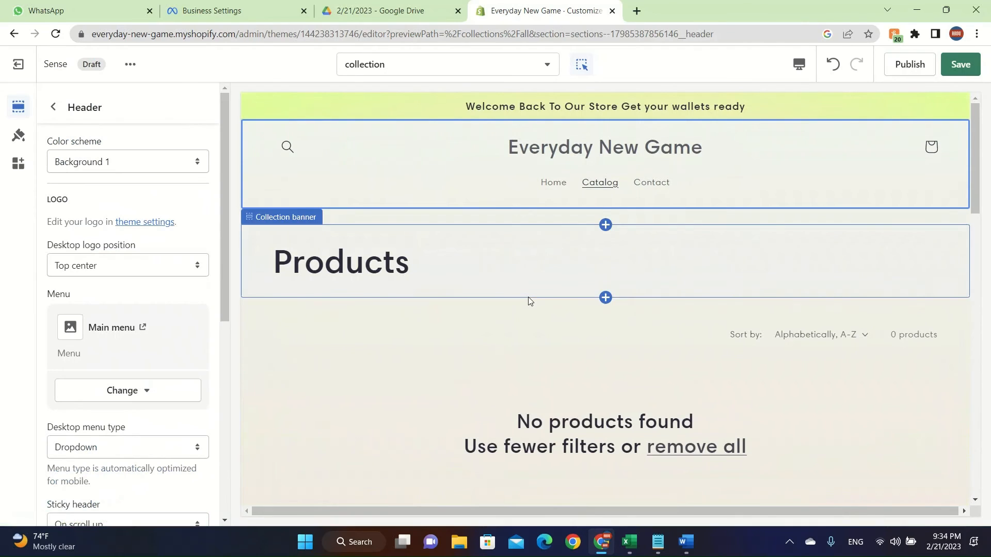
{"action": "left_click", "coordinate": [446, 64]}
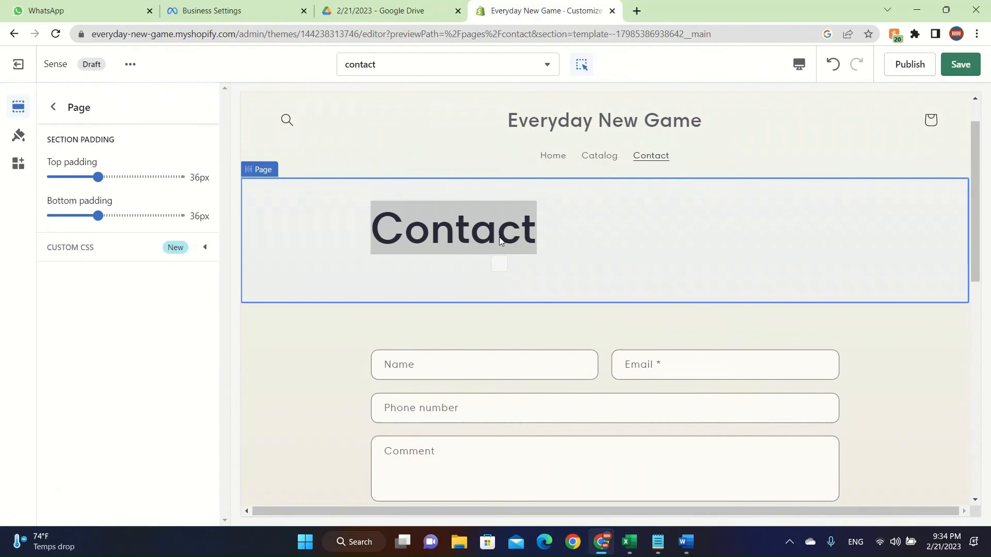
{"action": "mouse_move", "coordinate": [183, 396]}
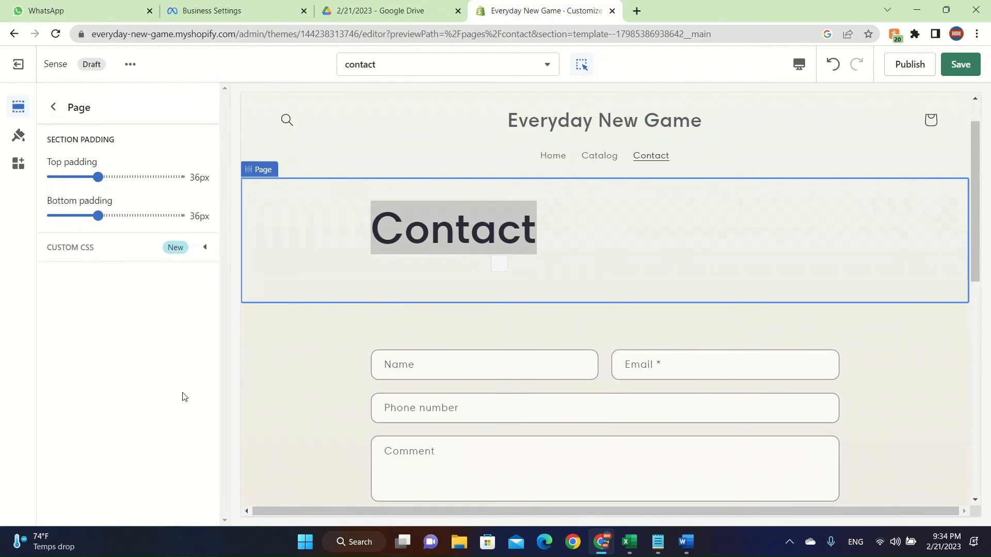
Set the contact page Contact Form heading to "MAKE SURE"
{"action": "left_click", "coordinate": [483, 363]}
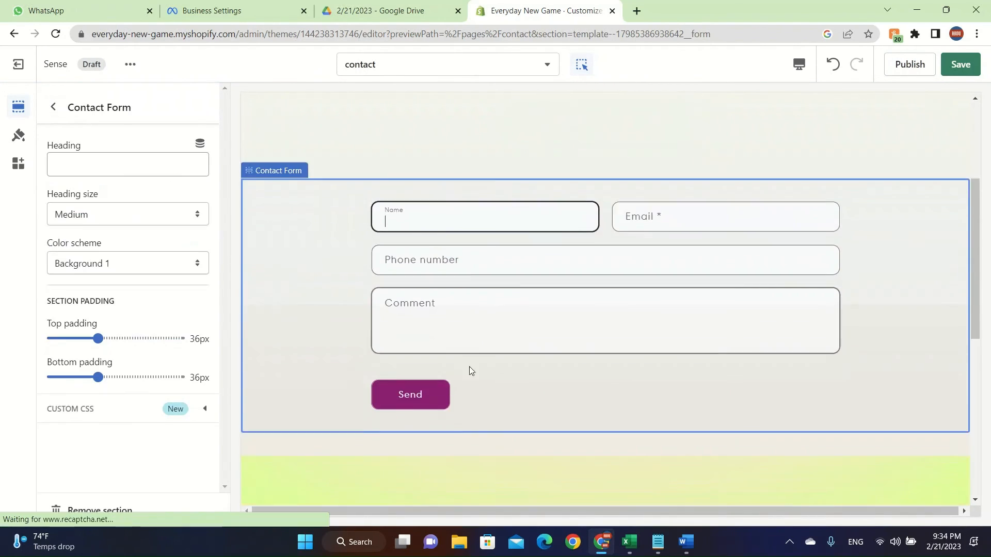
{"action": "left_click", "coordinate": [127, 164]}
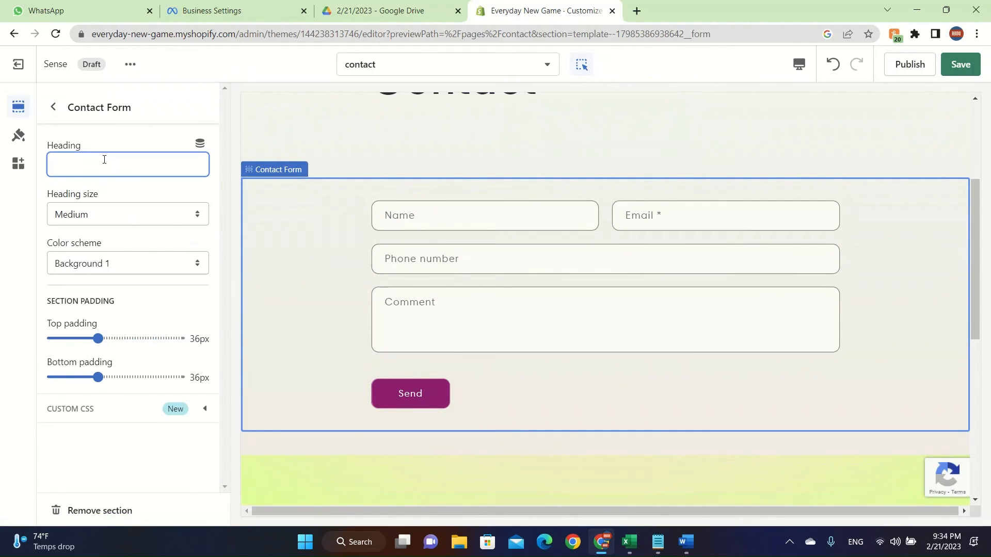
{"action": "type", "text": "MAKE SURE"}
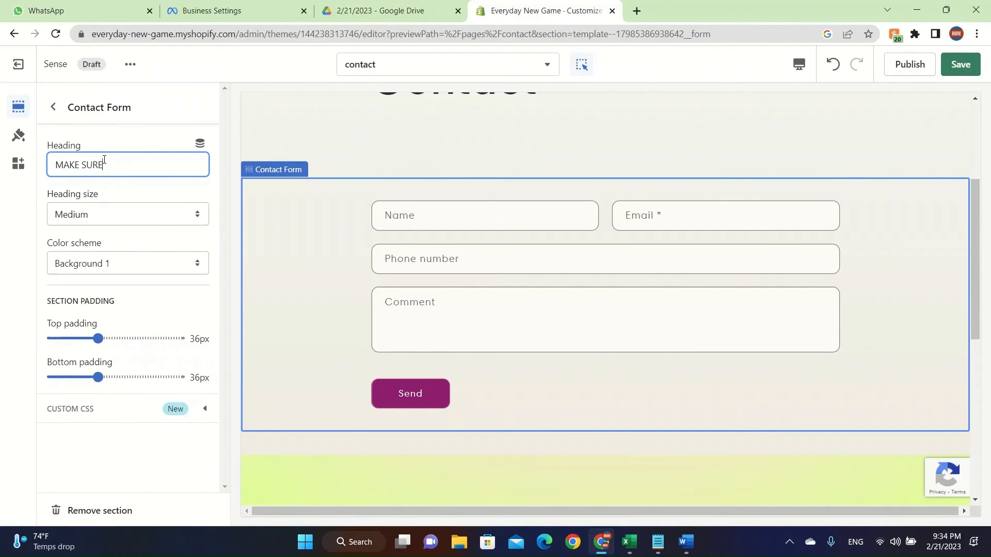
{"action": "left_click", "coordinate": [53, 107]}
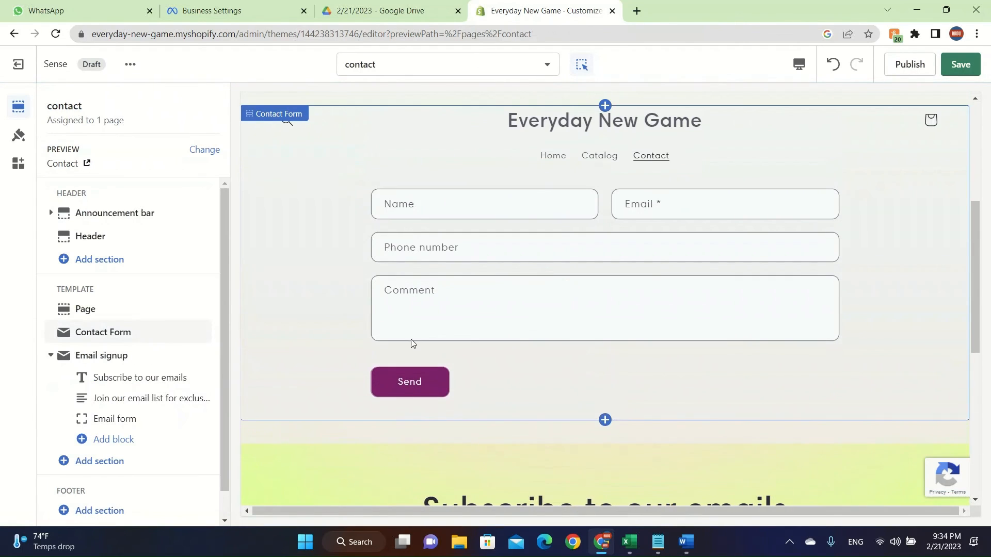
Dismiss an accidentally opened context menu and scroll the preview down to the footer
{"action": "right_click", "coordinate": [410, 381]}
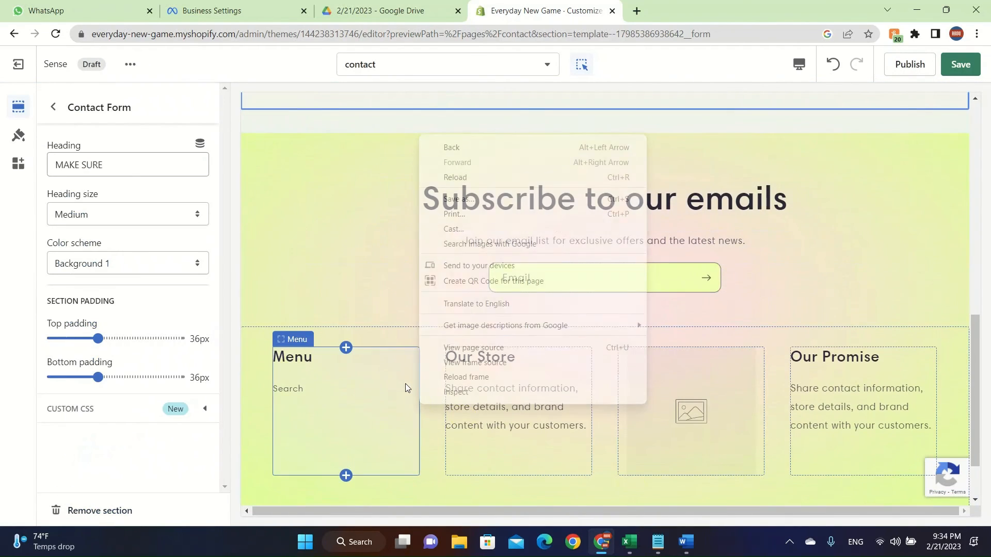
{"action": "left_click", "coordinate": [386, 214]}
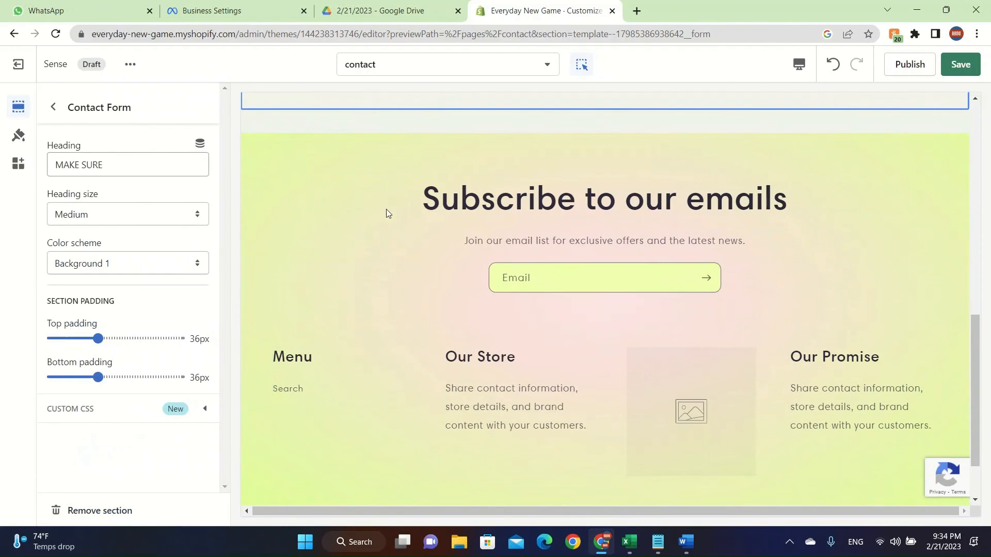
{"action": "scroll", "scroll_direction": "down", "scroll_amount": 3}
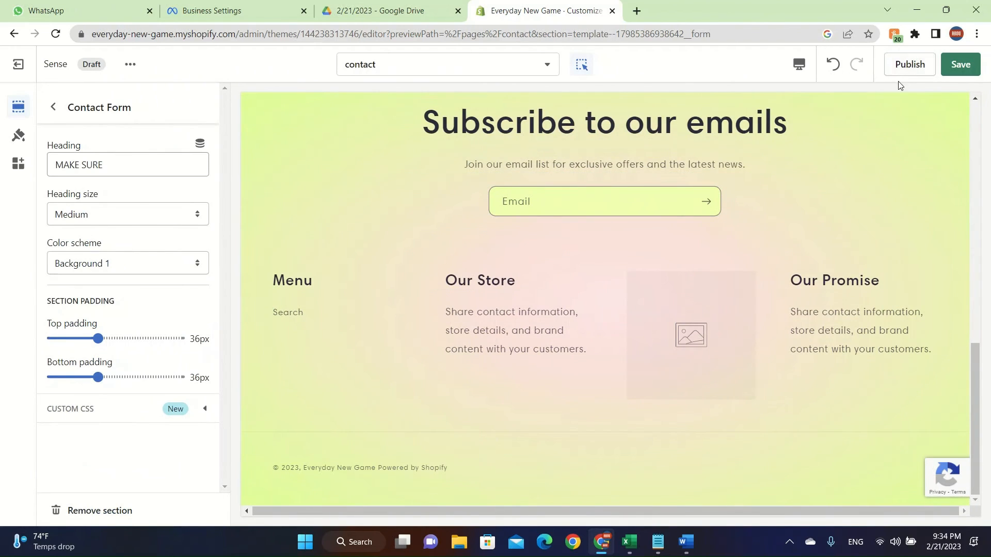
Replace the footer's Our Store subtext with a new sentence starting "People are very happy wit..."
{"action": "left_click", "coordinate": [881, 332]}
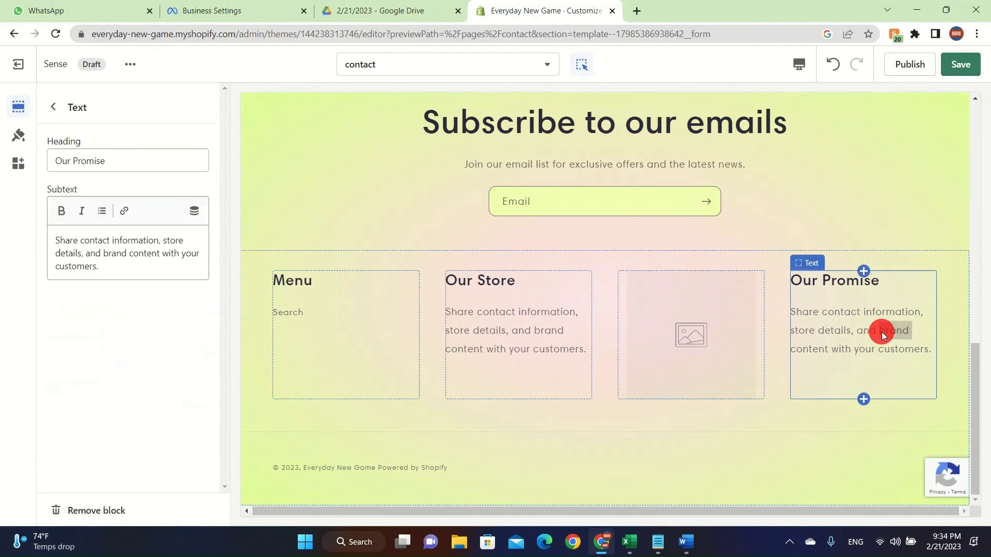
{"action": "left_click", "coordinate": [859, 329]}
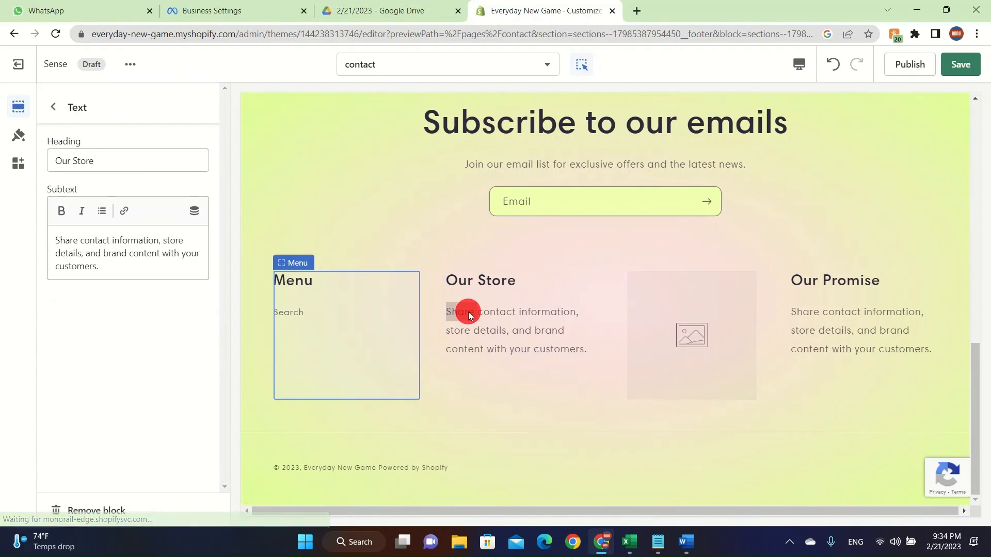
{"action": "right_click", "coordinate": [468, 314]}
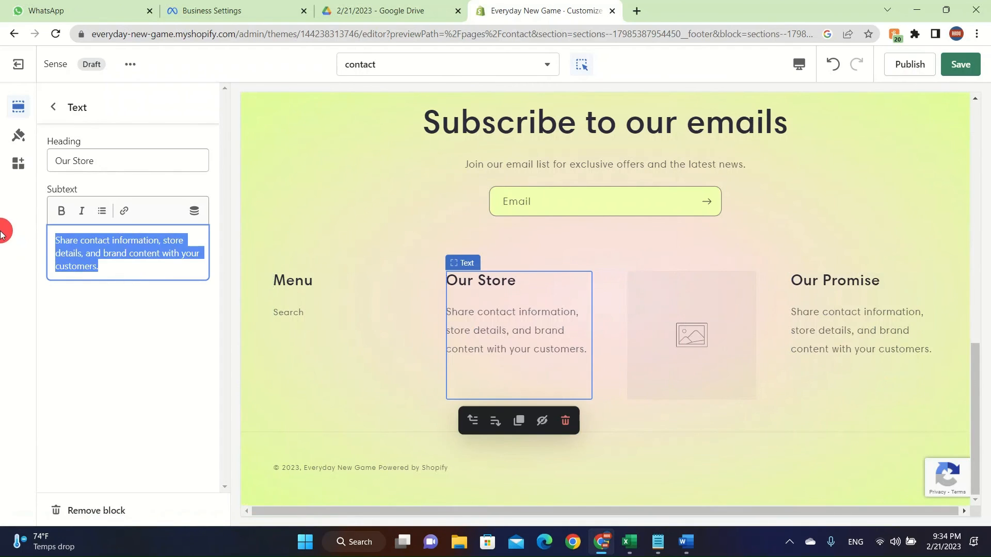
{"action": "type", "text": "People are"}
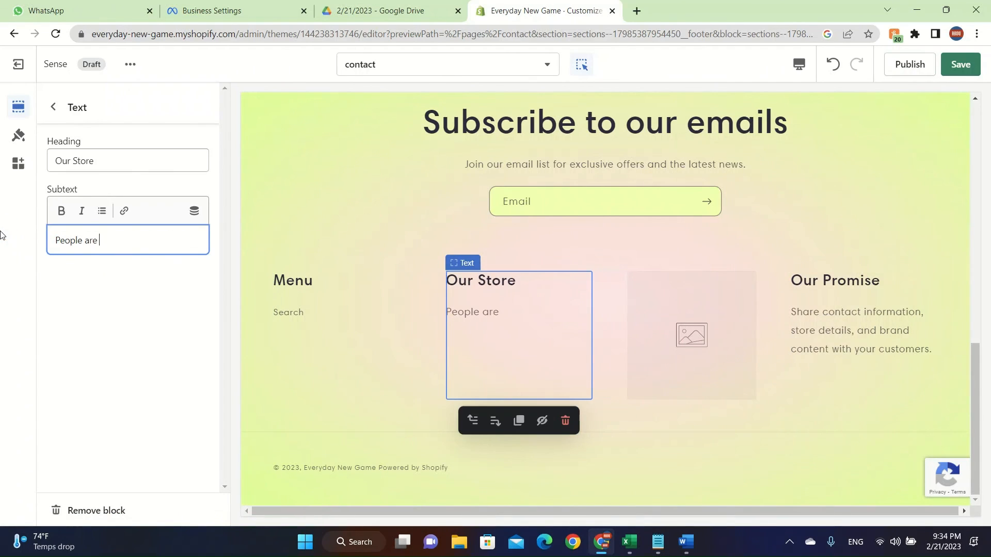
{"action": "type", "text": "very happy wit"}
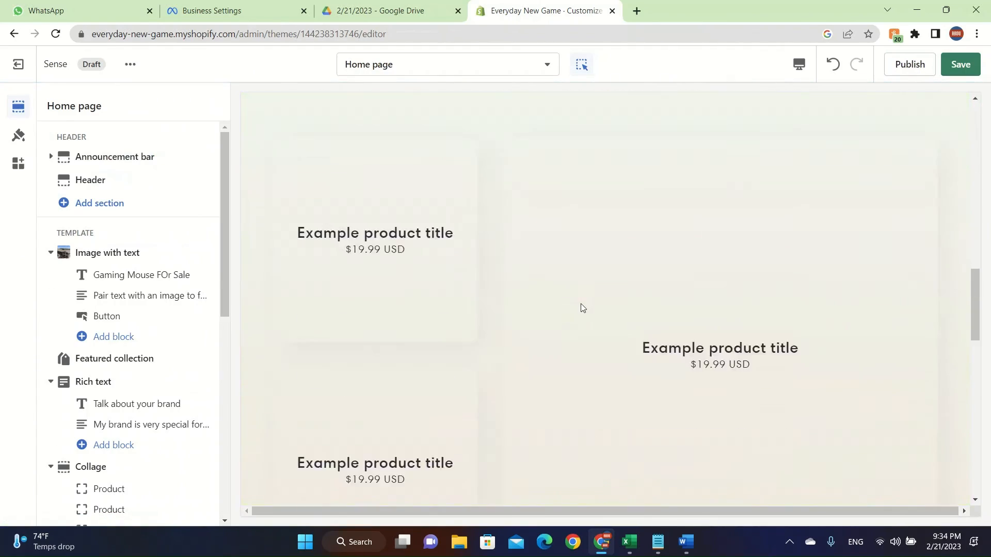
Scroll the Home page preview from the footer back up to the announcement bar
{"action": "scroll", "scroll_direction": "down", "scroll_amount": 3}
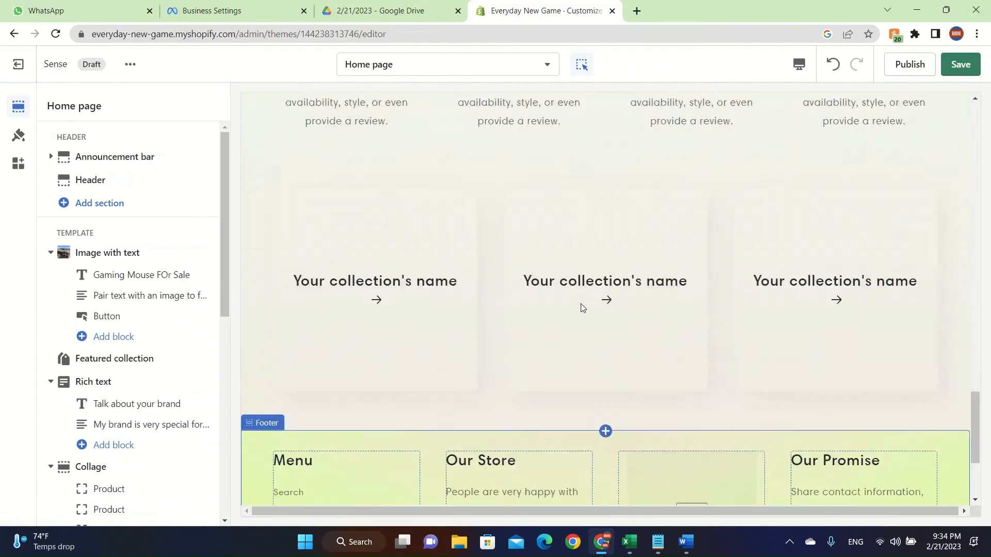
{"action": "scroll", "scroll_direction": "up", "scroll_amount": 3}
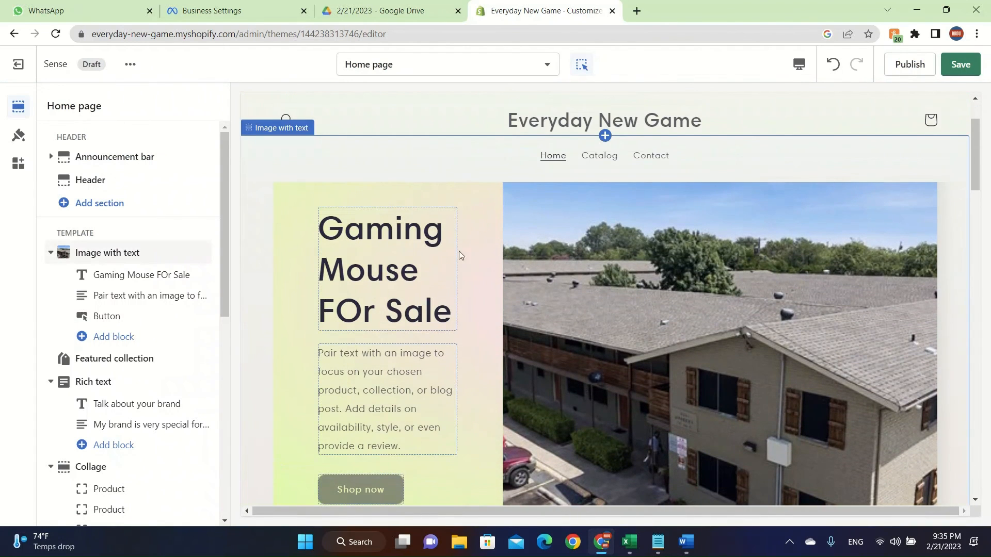
{"action": "left_click", "coordinate": [90, 180]}
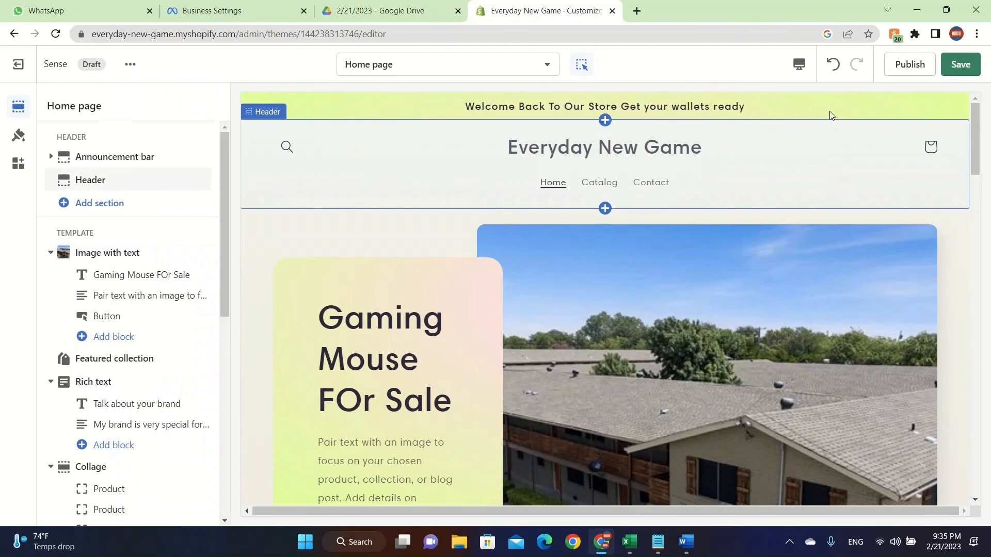
{"action": "mouse_move", "coordinate": [838, 108]}
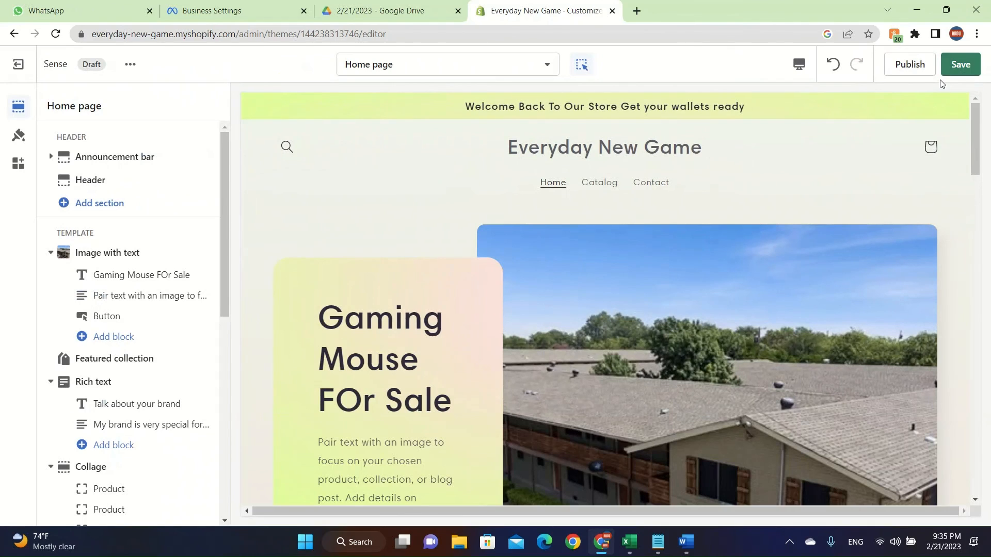
{"action": "left_click", "coordinate": [89, 180]}
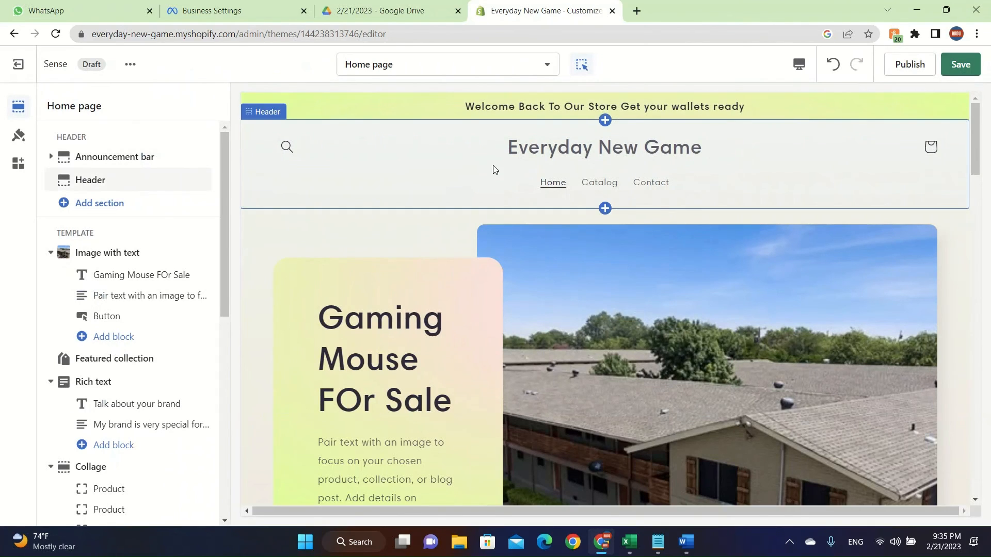